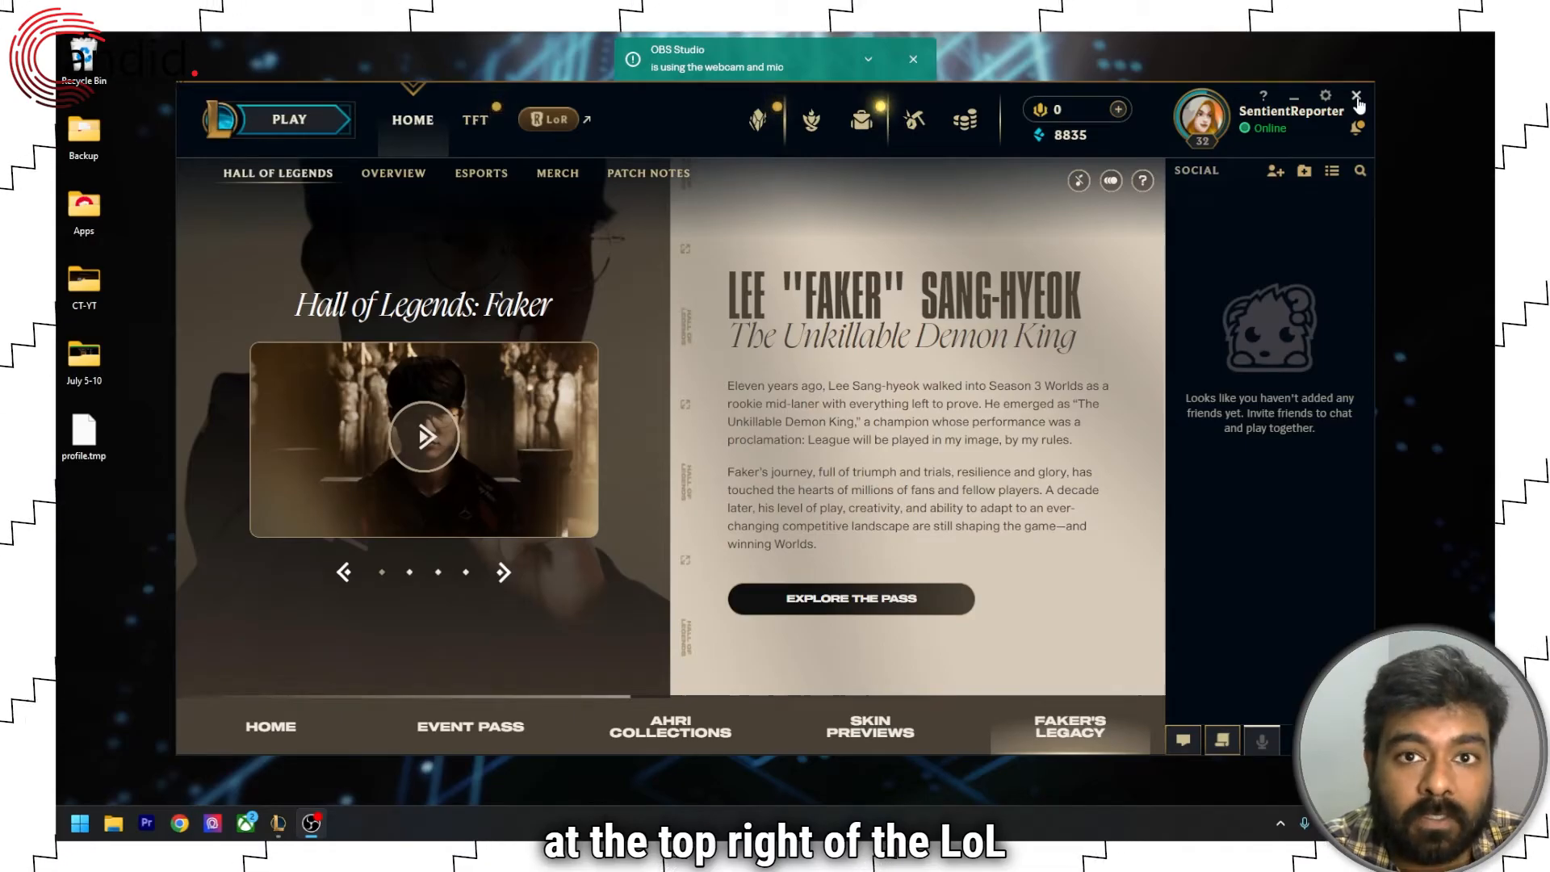
Bring up the client's exit prompt twice (menu and Alt+F4) and dismiss it each time
{"action": "left_click", "coordinate": [1356, 95]}
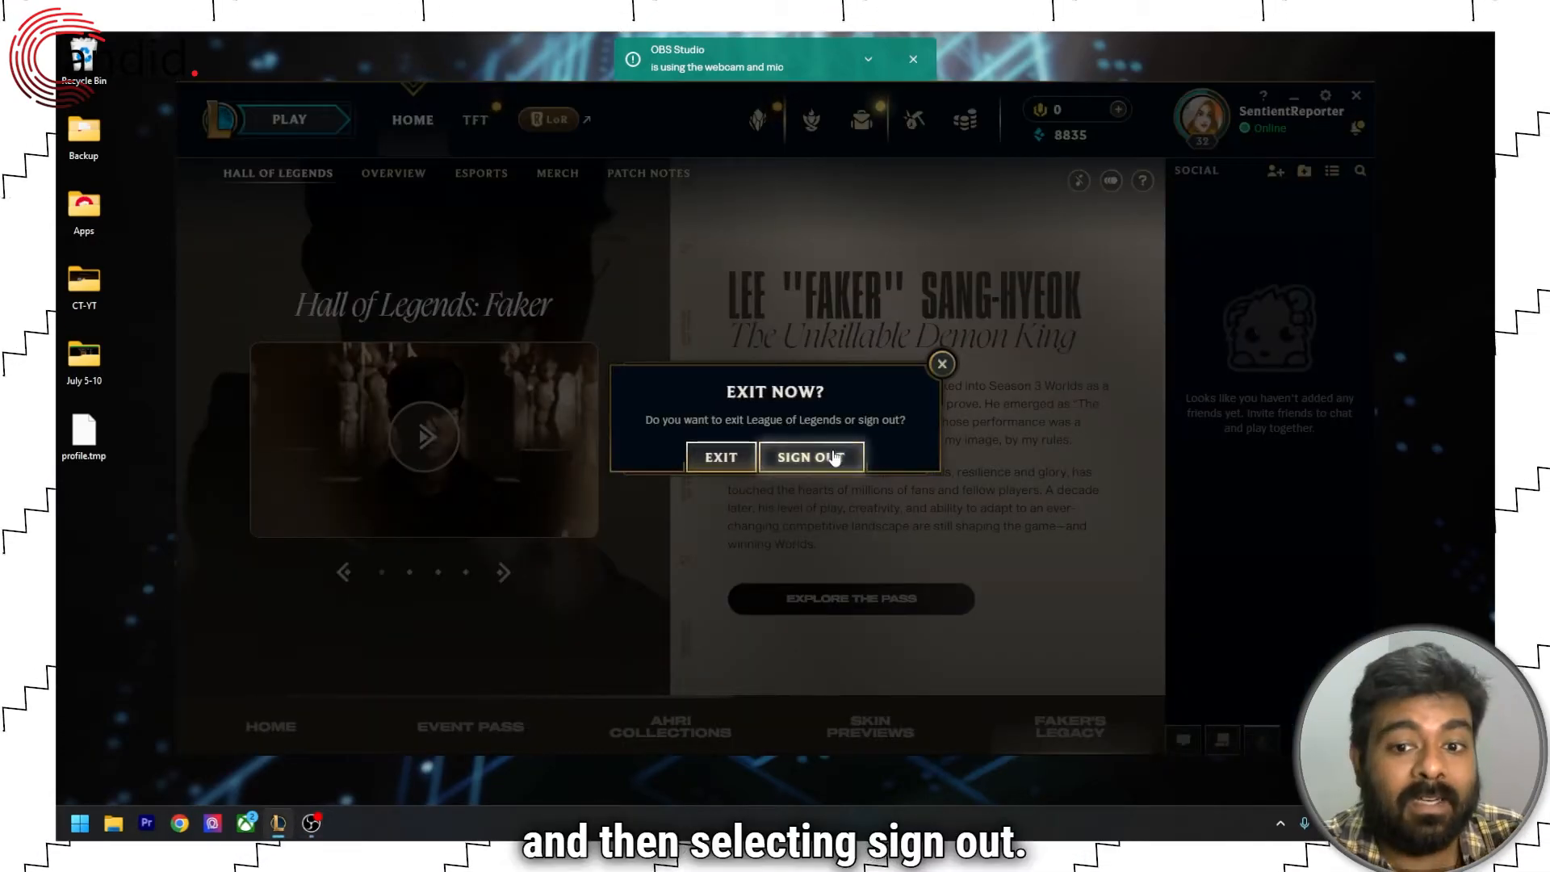
{"action": "mouse_move", "coordinate": [940, 363]}
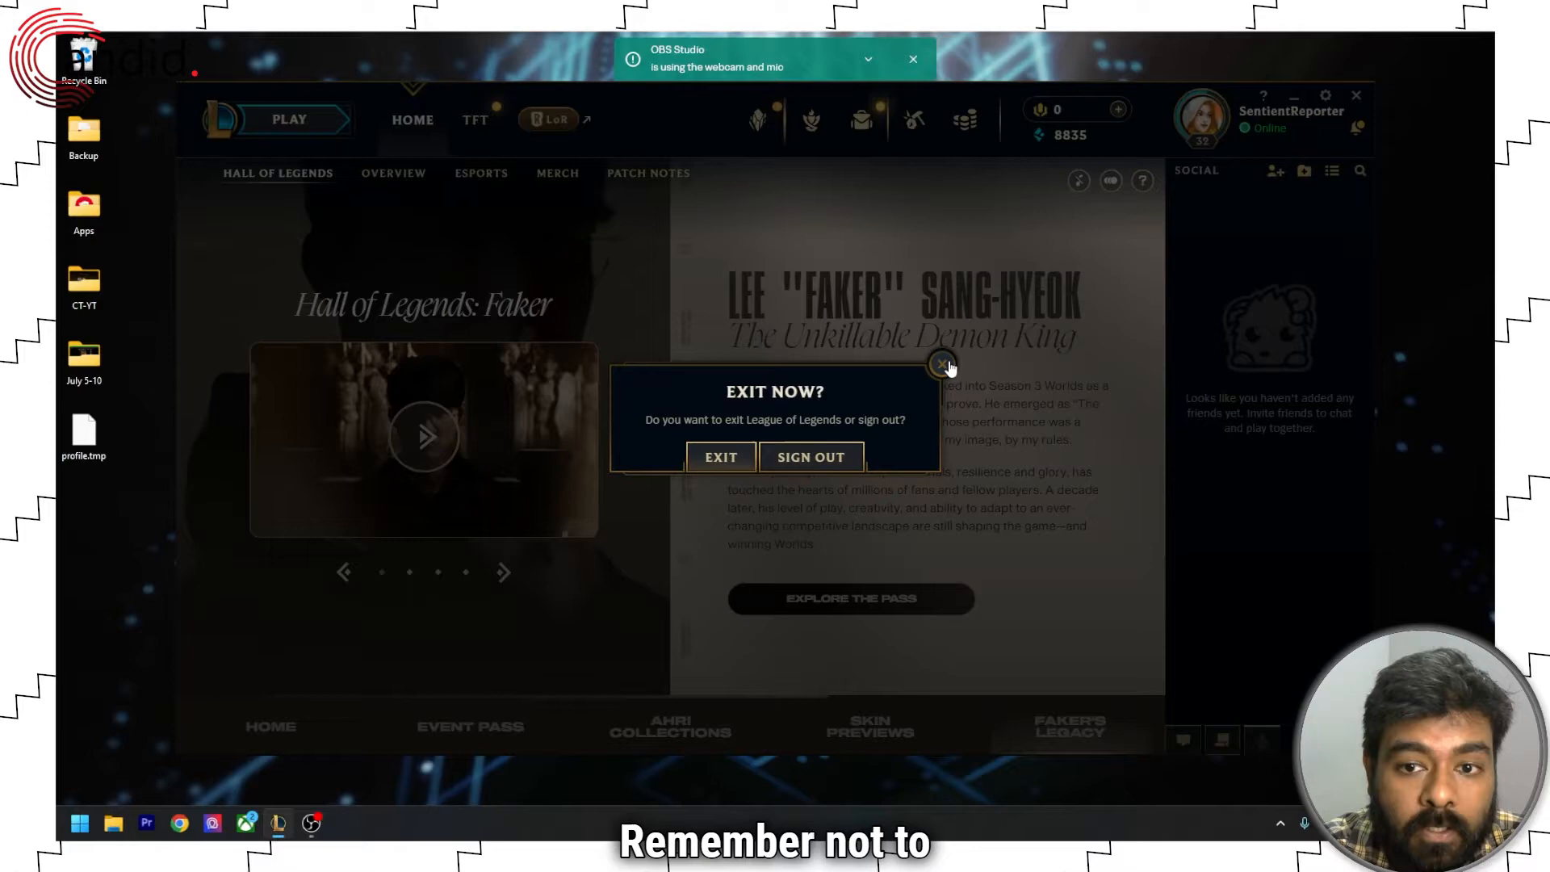
{"action": "left_click", "coordinate": [942, 365]}
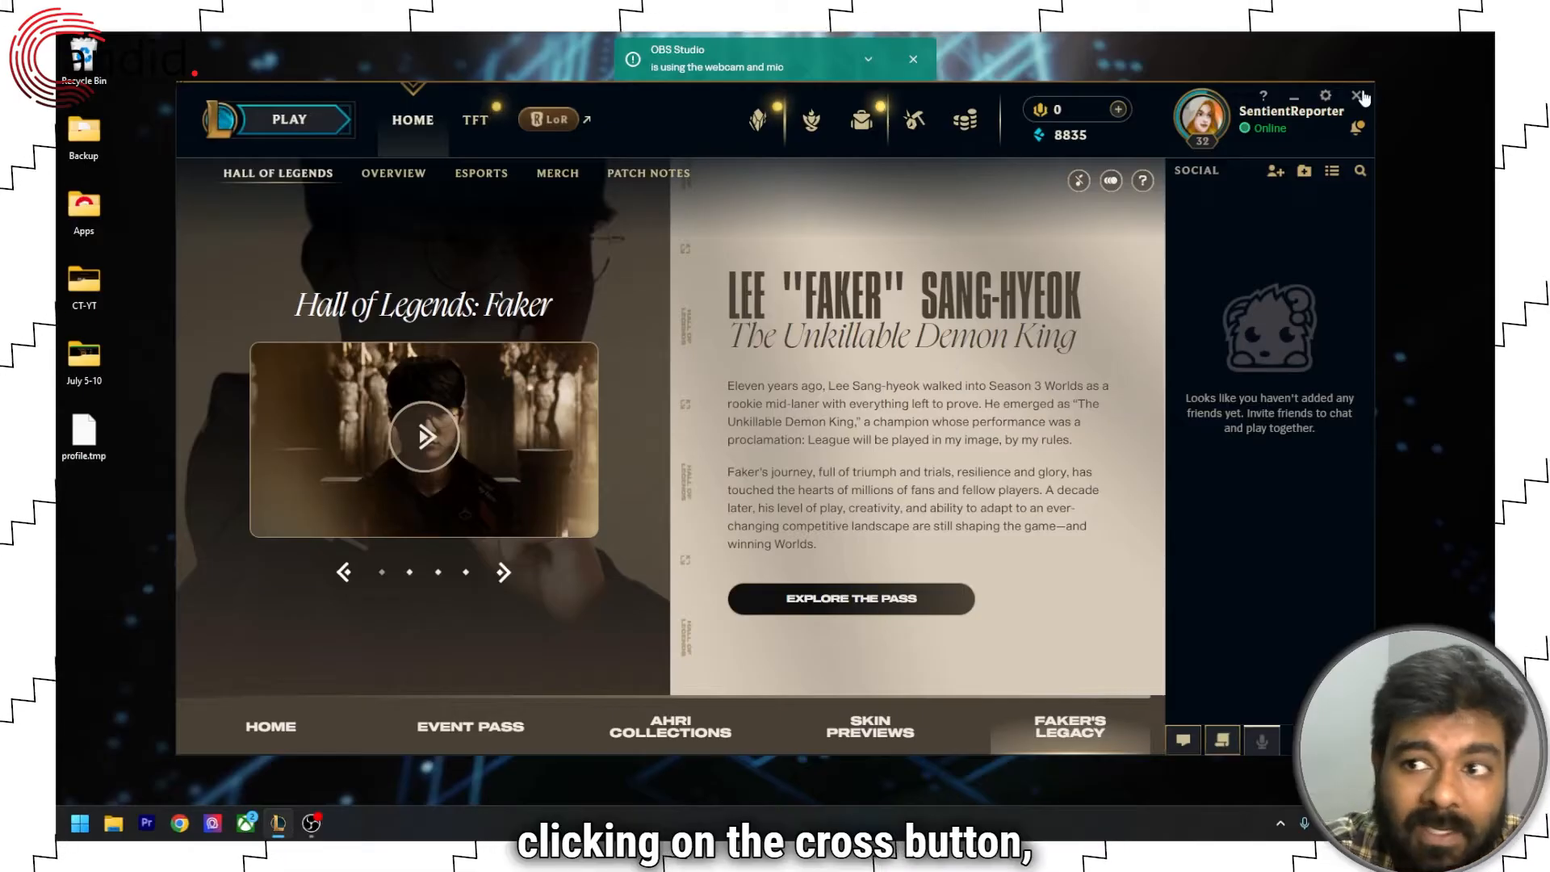
{"action": "left_click", "coordinate": [270, 727]}
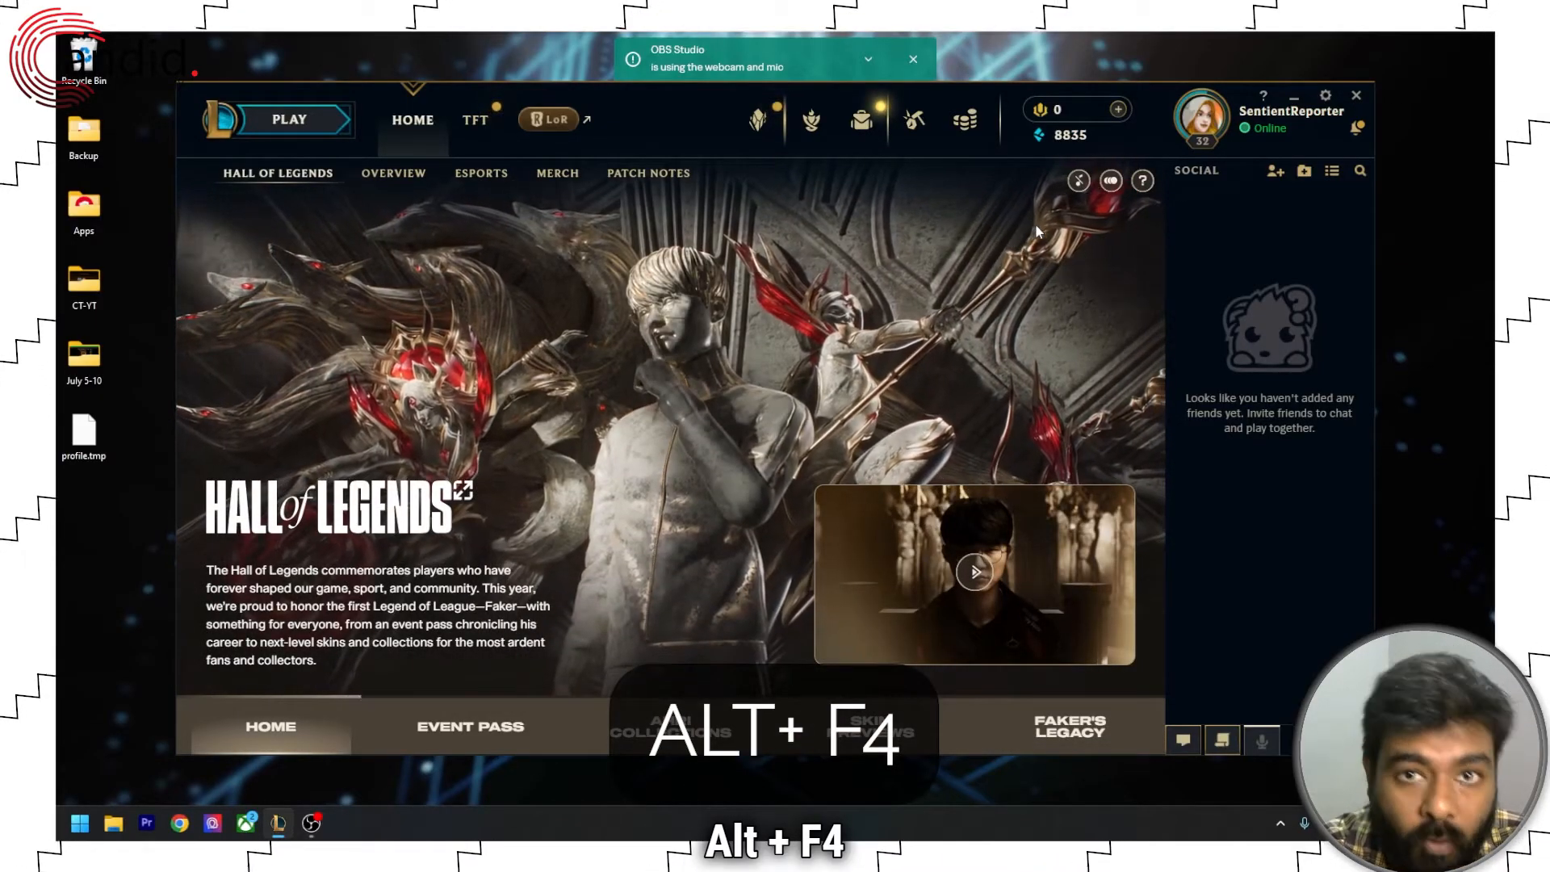
{"action": "key", "text": "alt+F4"}
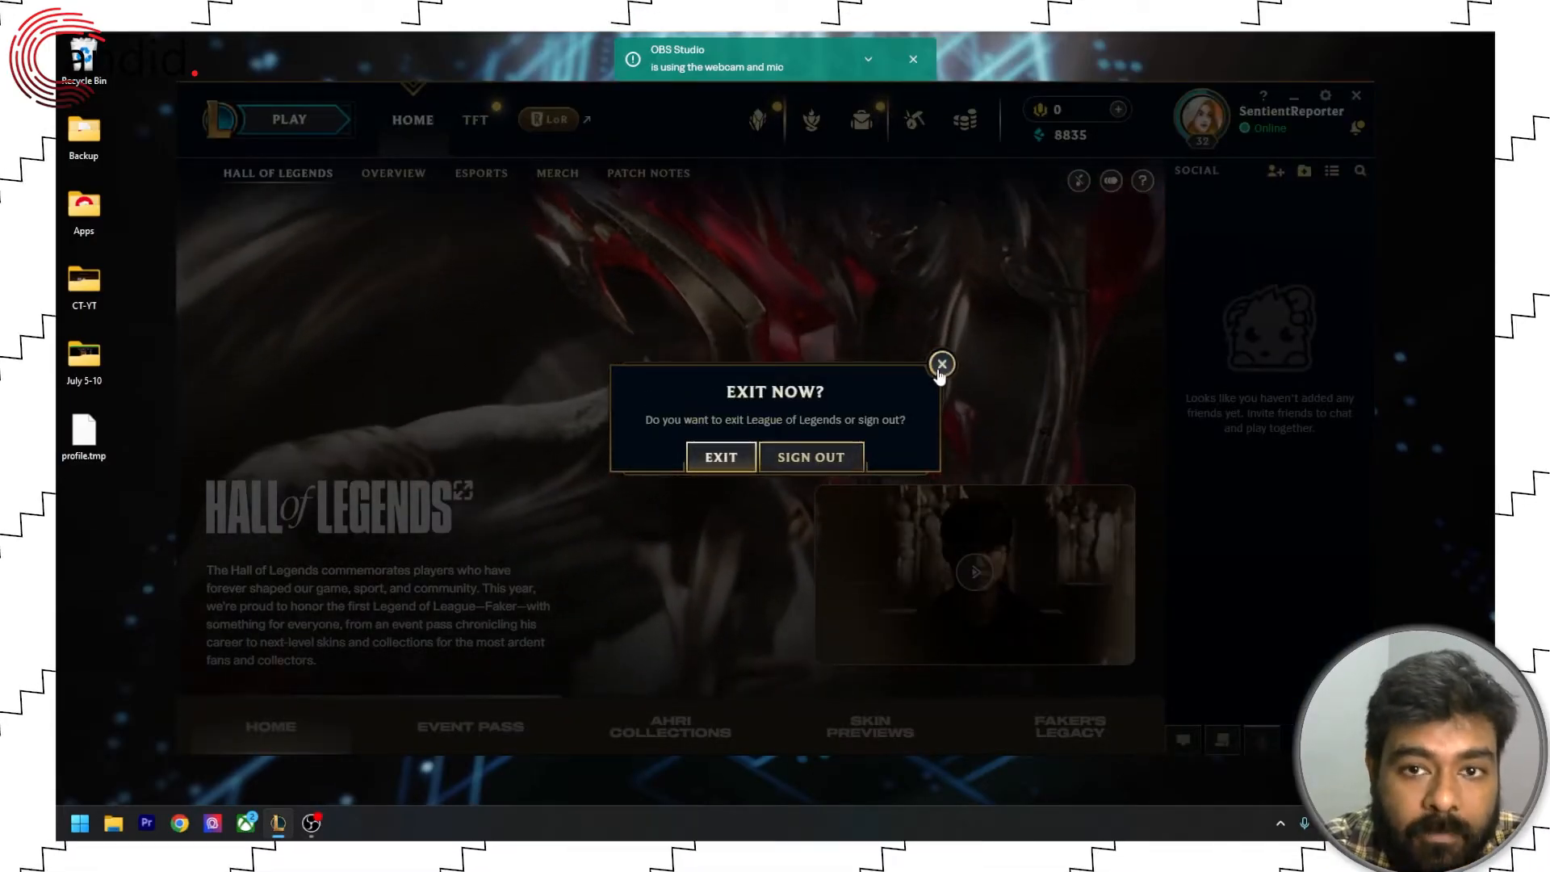
{"action": "left_click", "coordinate": [941, 363]}
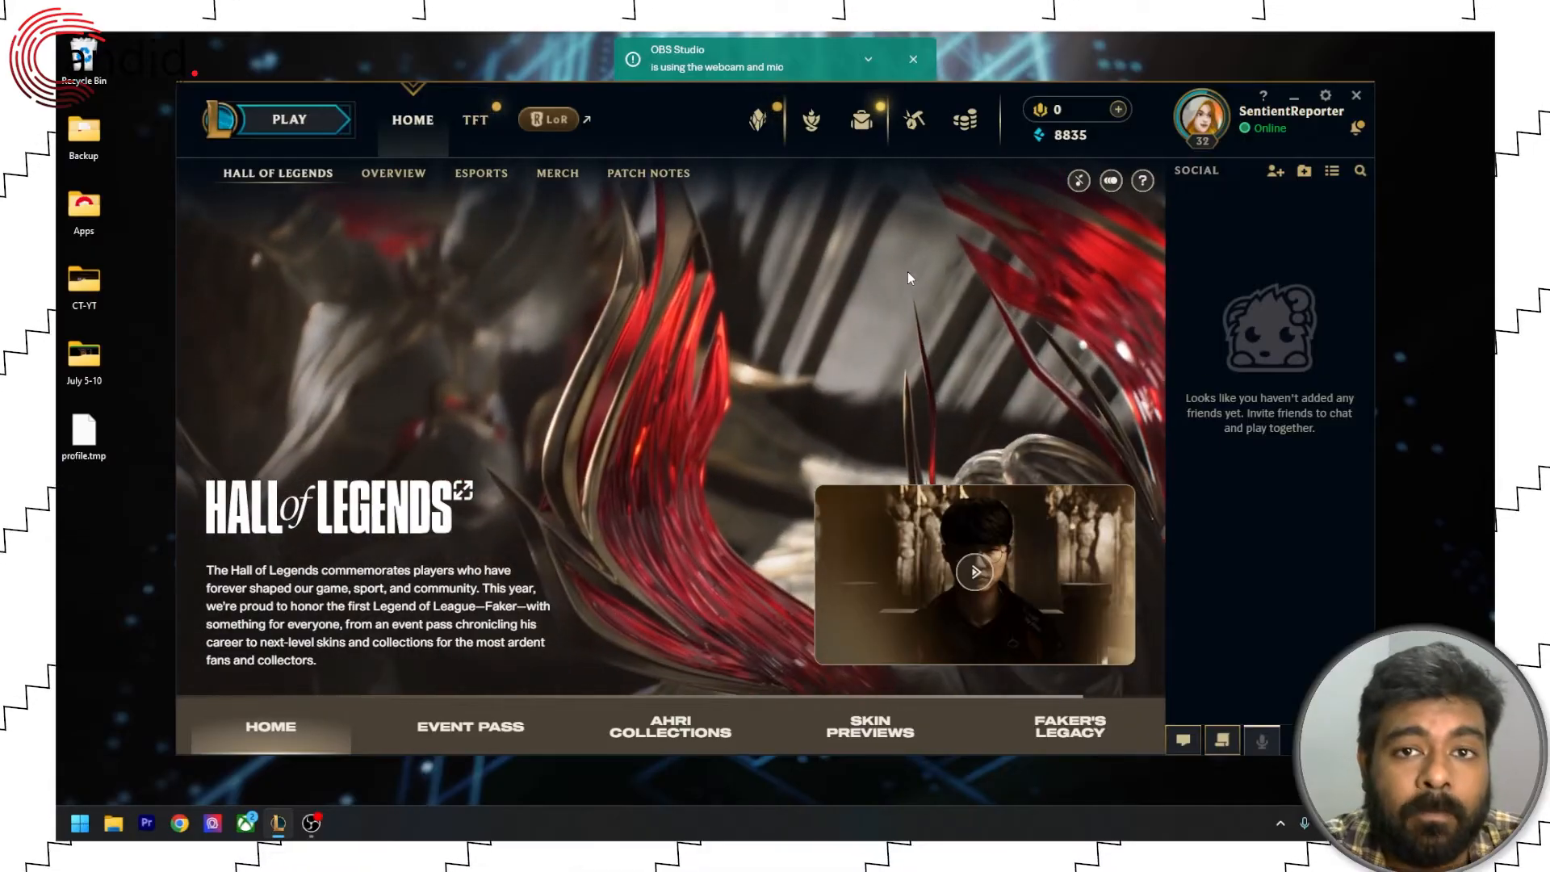
{"action": "left_click", "coordinate": [470, 725]}
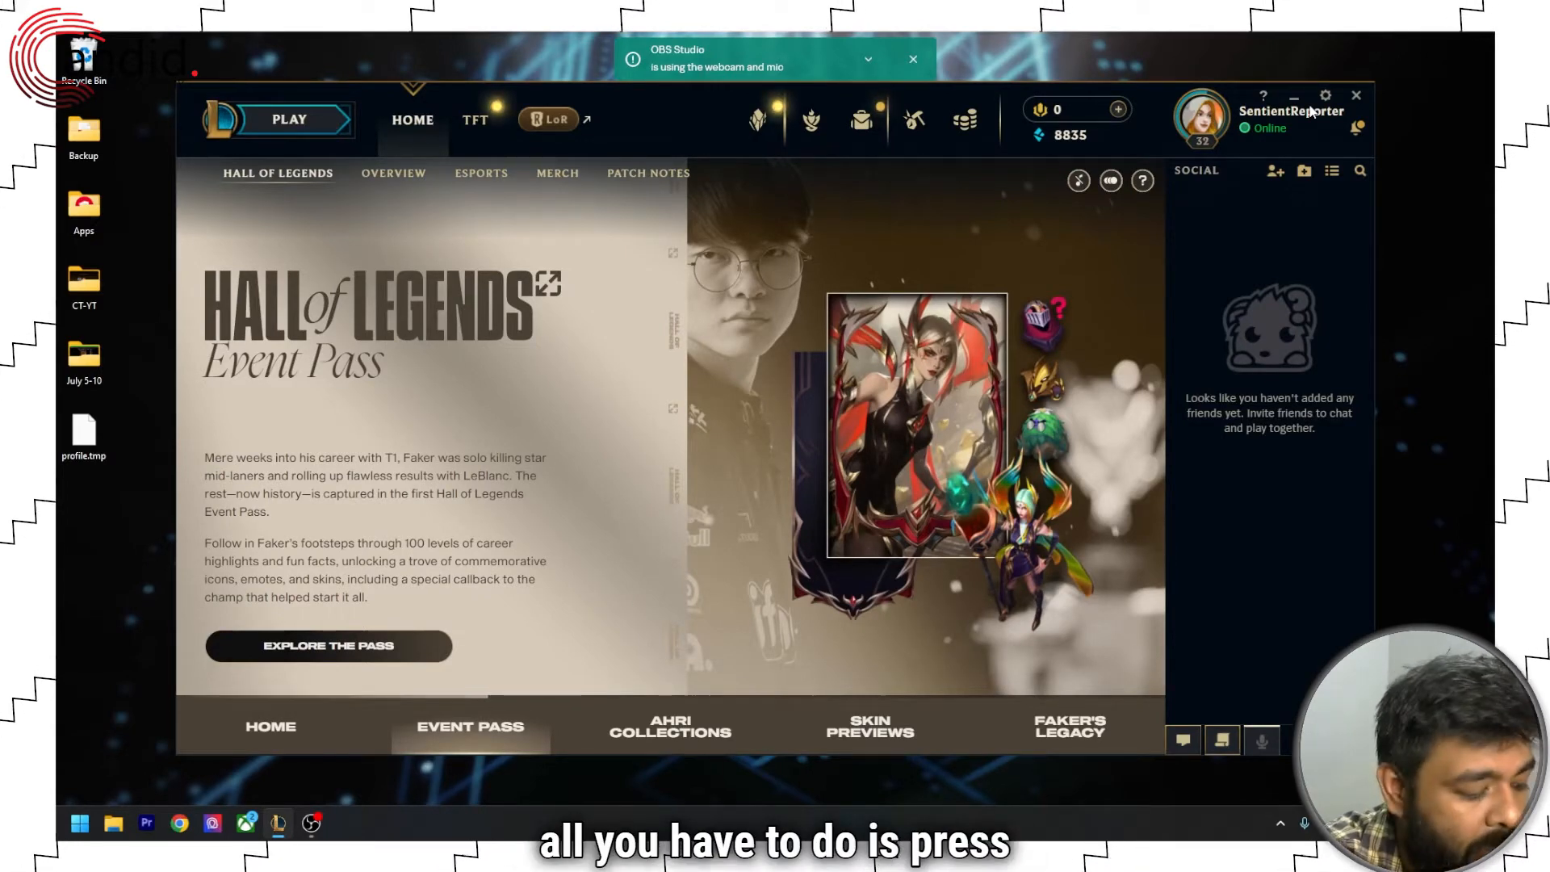
Open Task Manager and locate the League of Legends and Riot Client processes to end them
{"action": "key", "text": "Ctrl+Alt+Delete"}
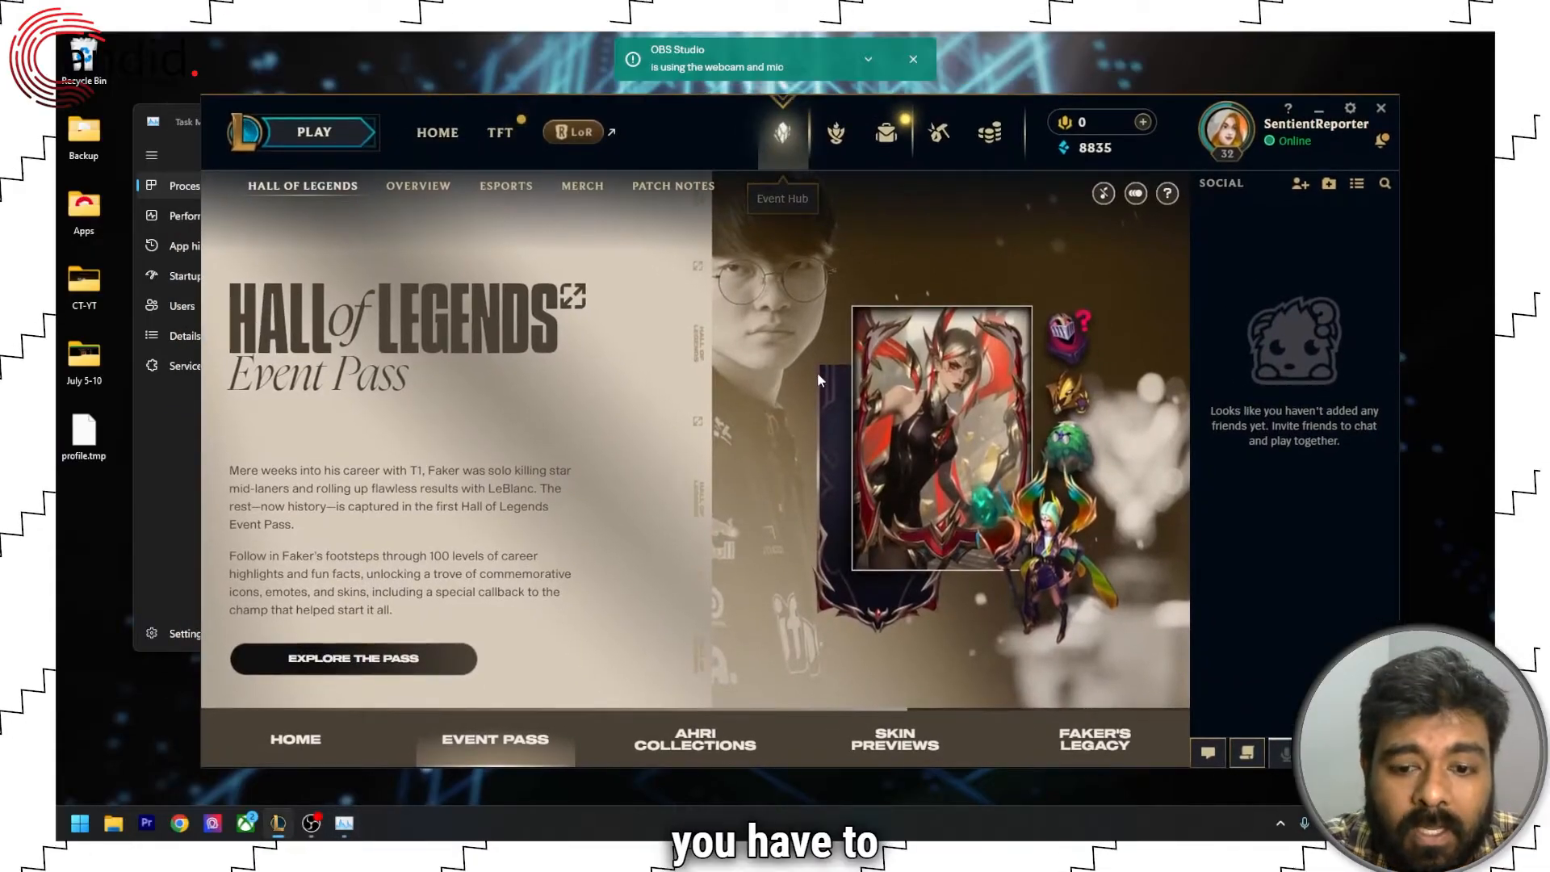
{"action": "left_click", "coordinate": [354, 659]}
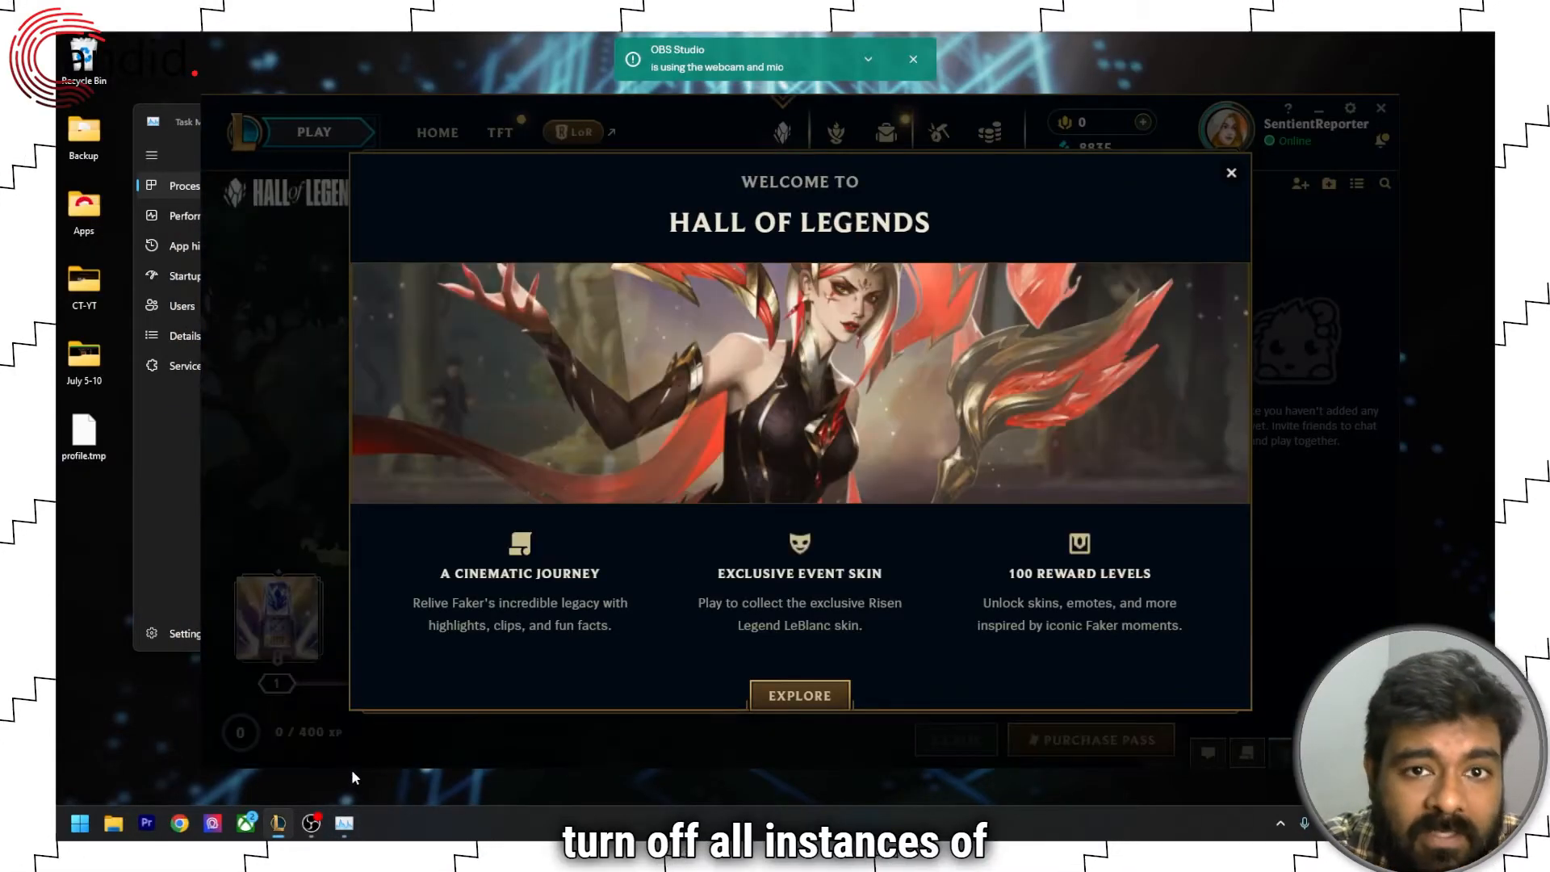
{"action": "left_click", "coordinate": [1231, 173]}
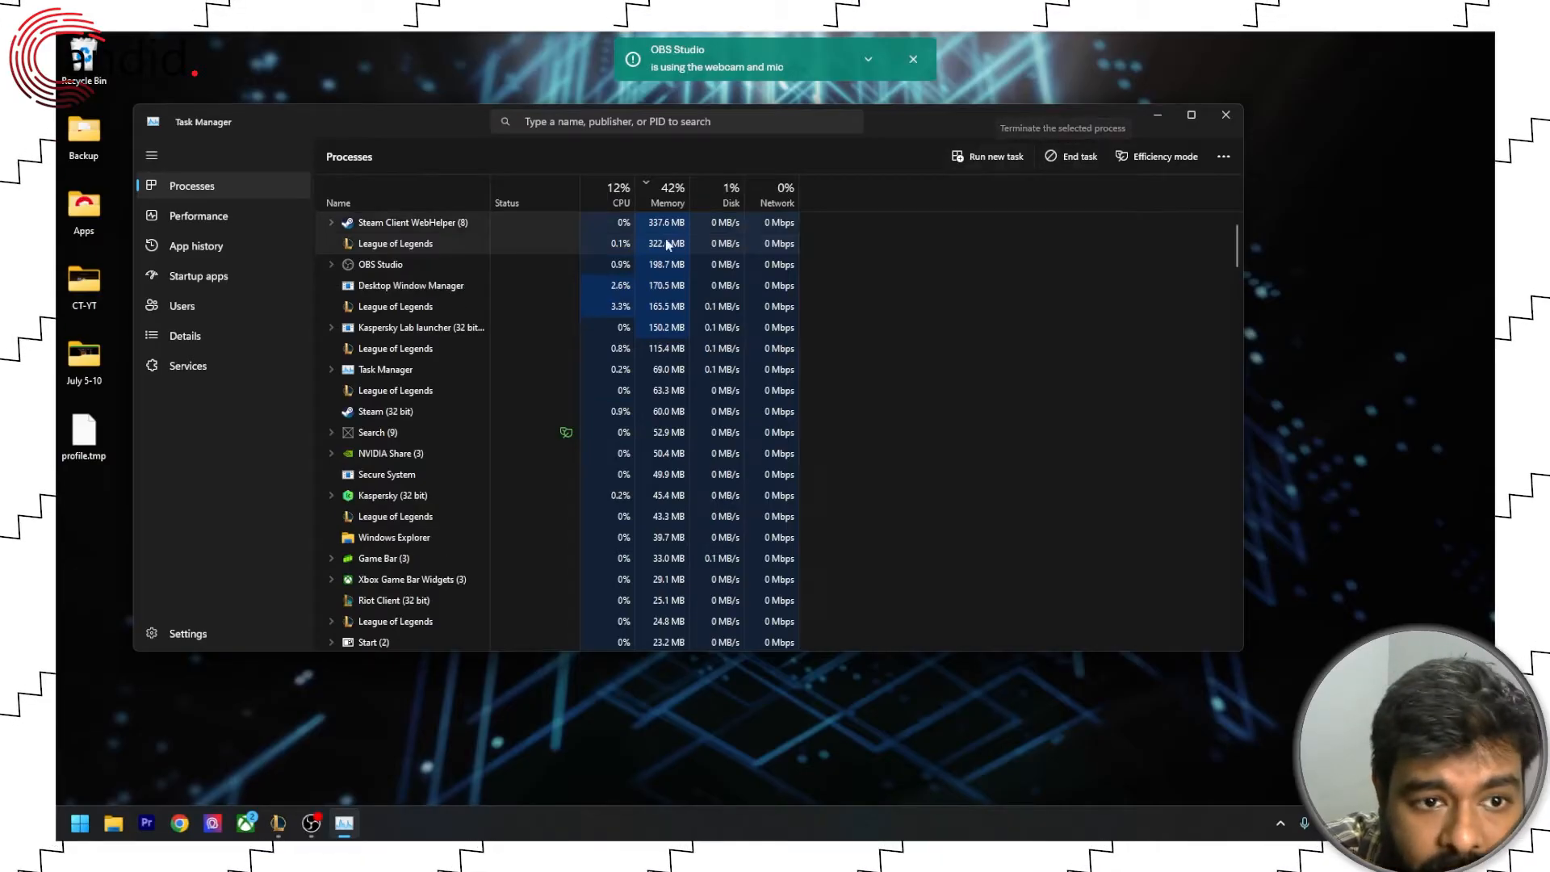
{"action": "scroll", "scroll_direction": "down", "scroll_amount": 3}
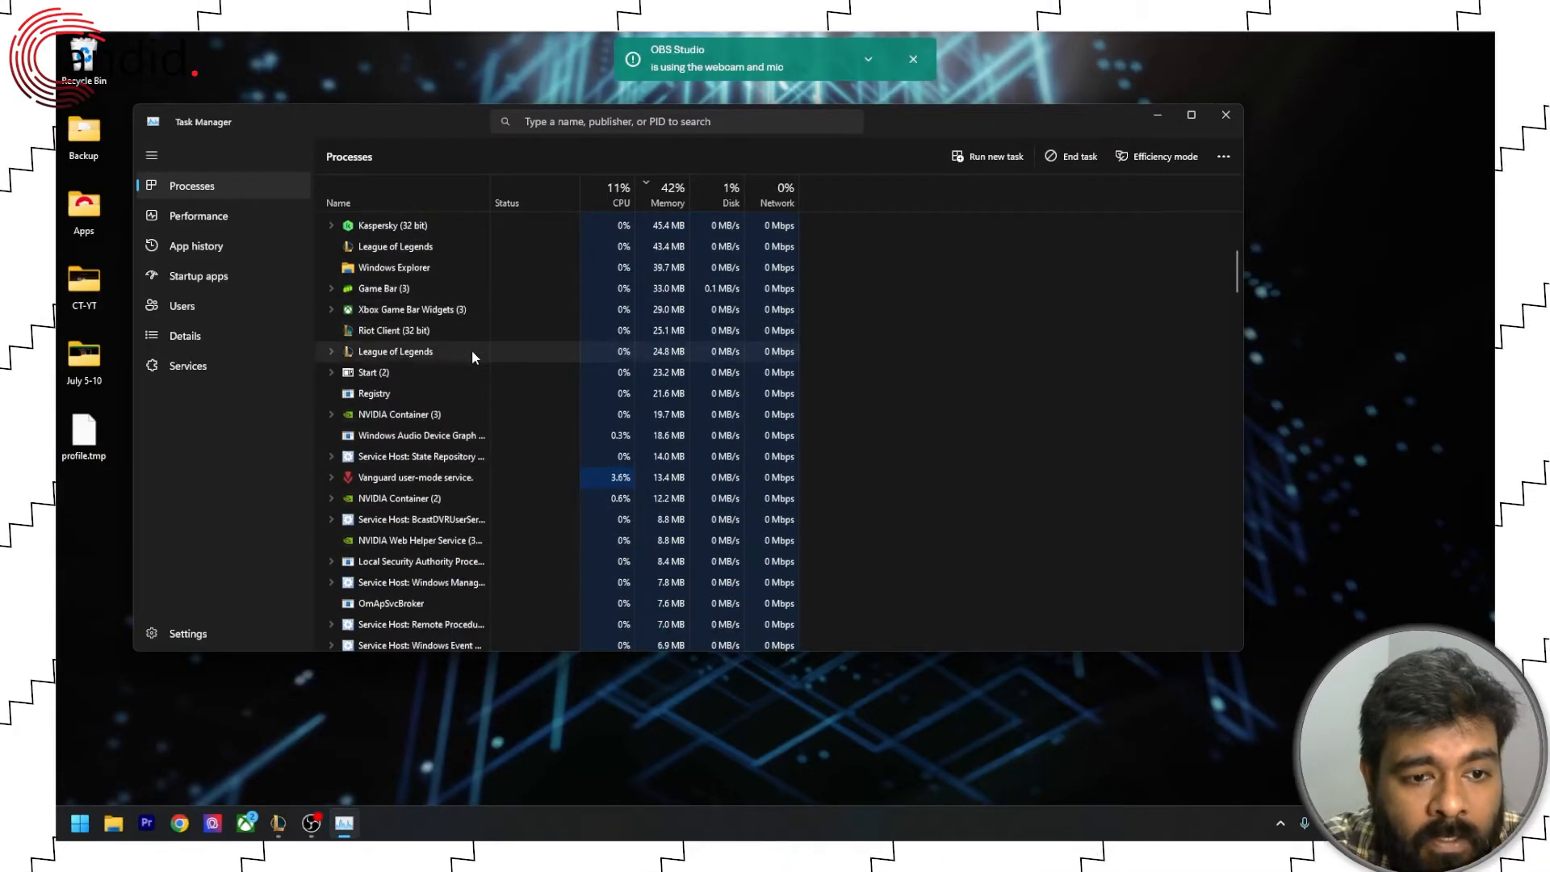
{"action": "scroll", "scroll_direction": "down", "scroll_amount": 3}
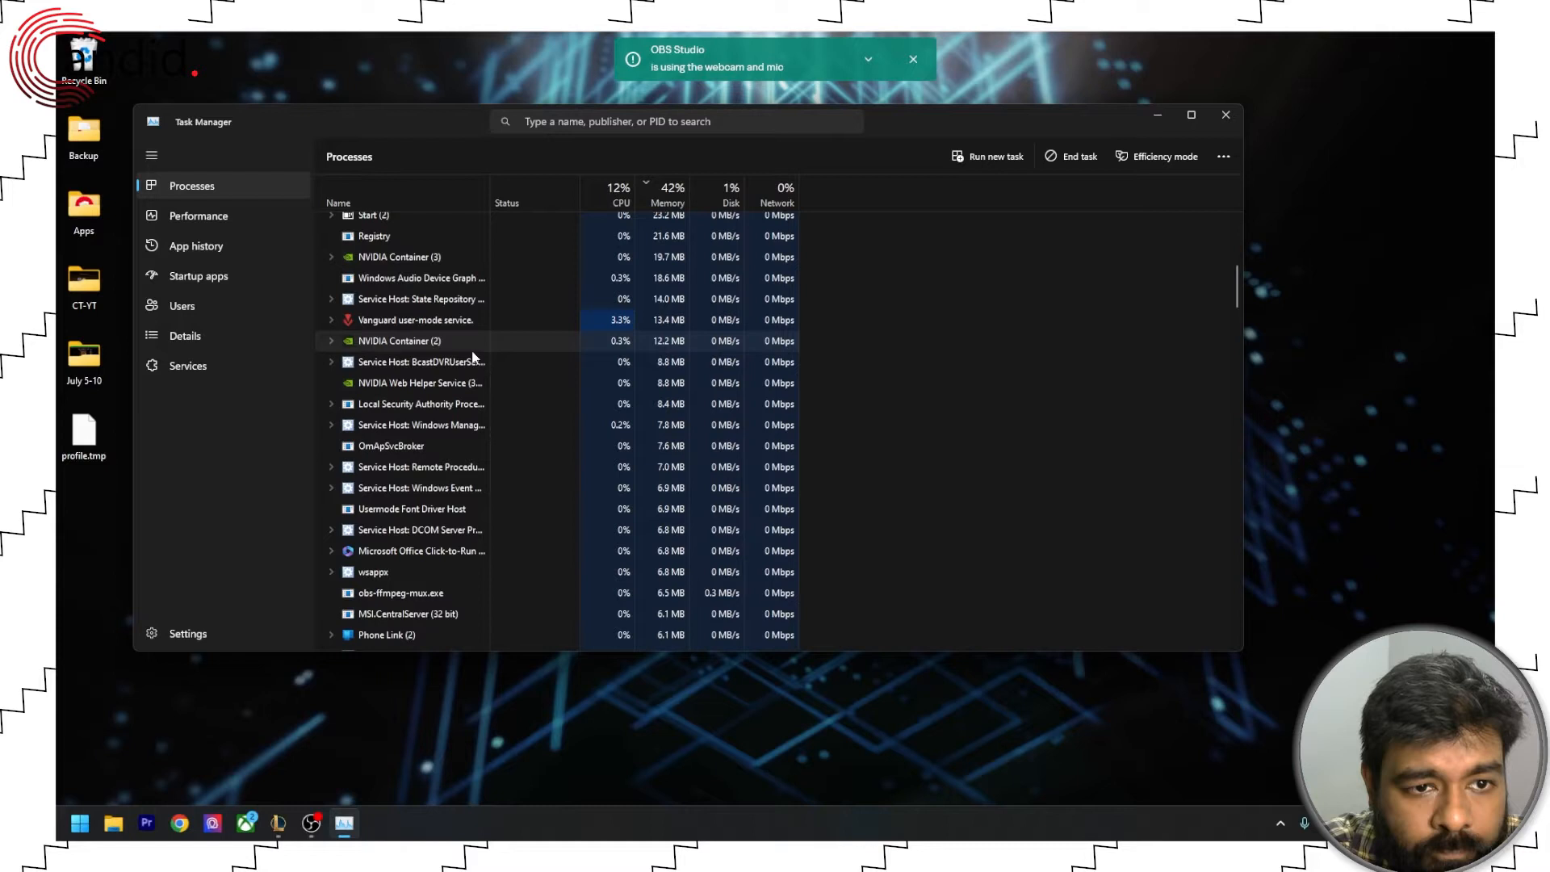
{"action": "scroll", "scroll_direction": "up", "scroll_amount": 3}
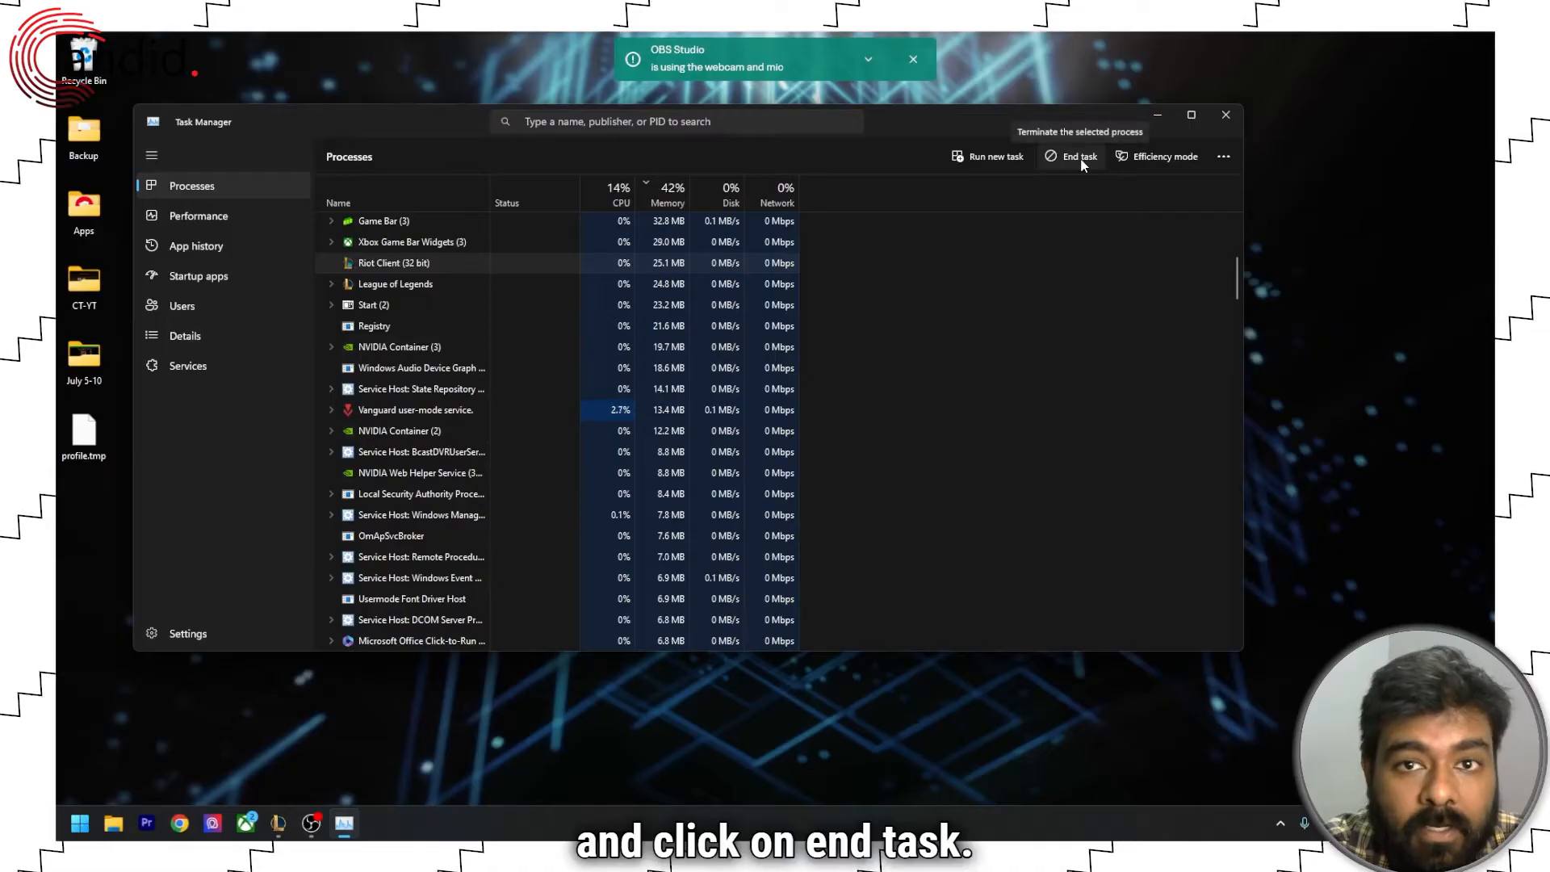
{"action": "mouse_move", "coordinate": [966, 347]}
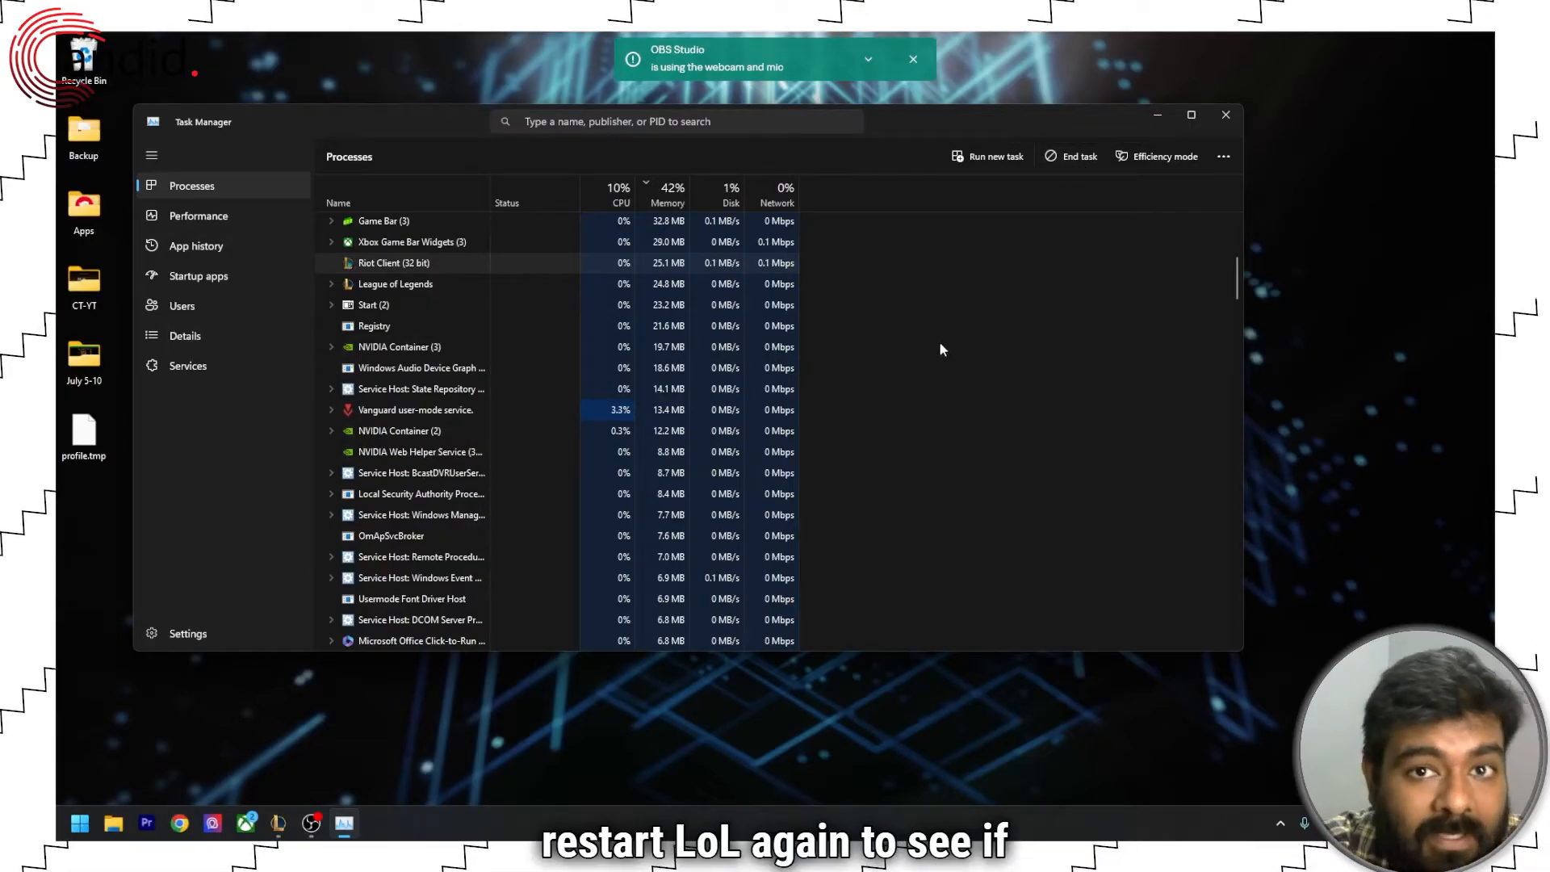
{"action": "mouse_move", "coordinate": [954, 331]}
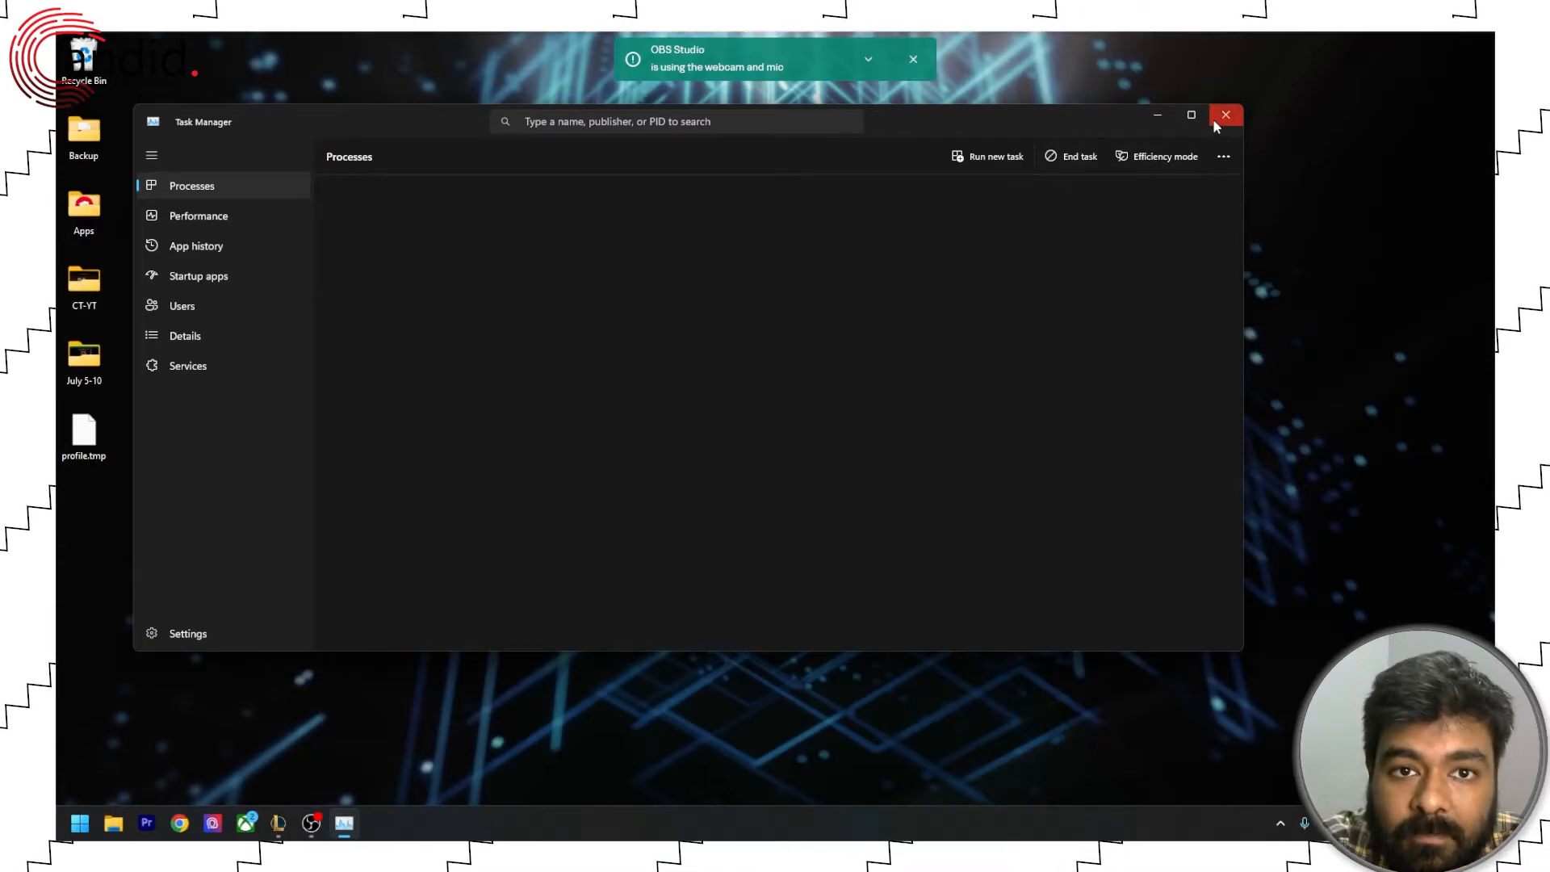
Close Task Manager and reach the active Wi-Fi connection's status via Network and Sharing Center
{"action": "left_click", "coordinate": [1226, 114]}
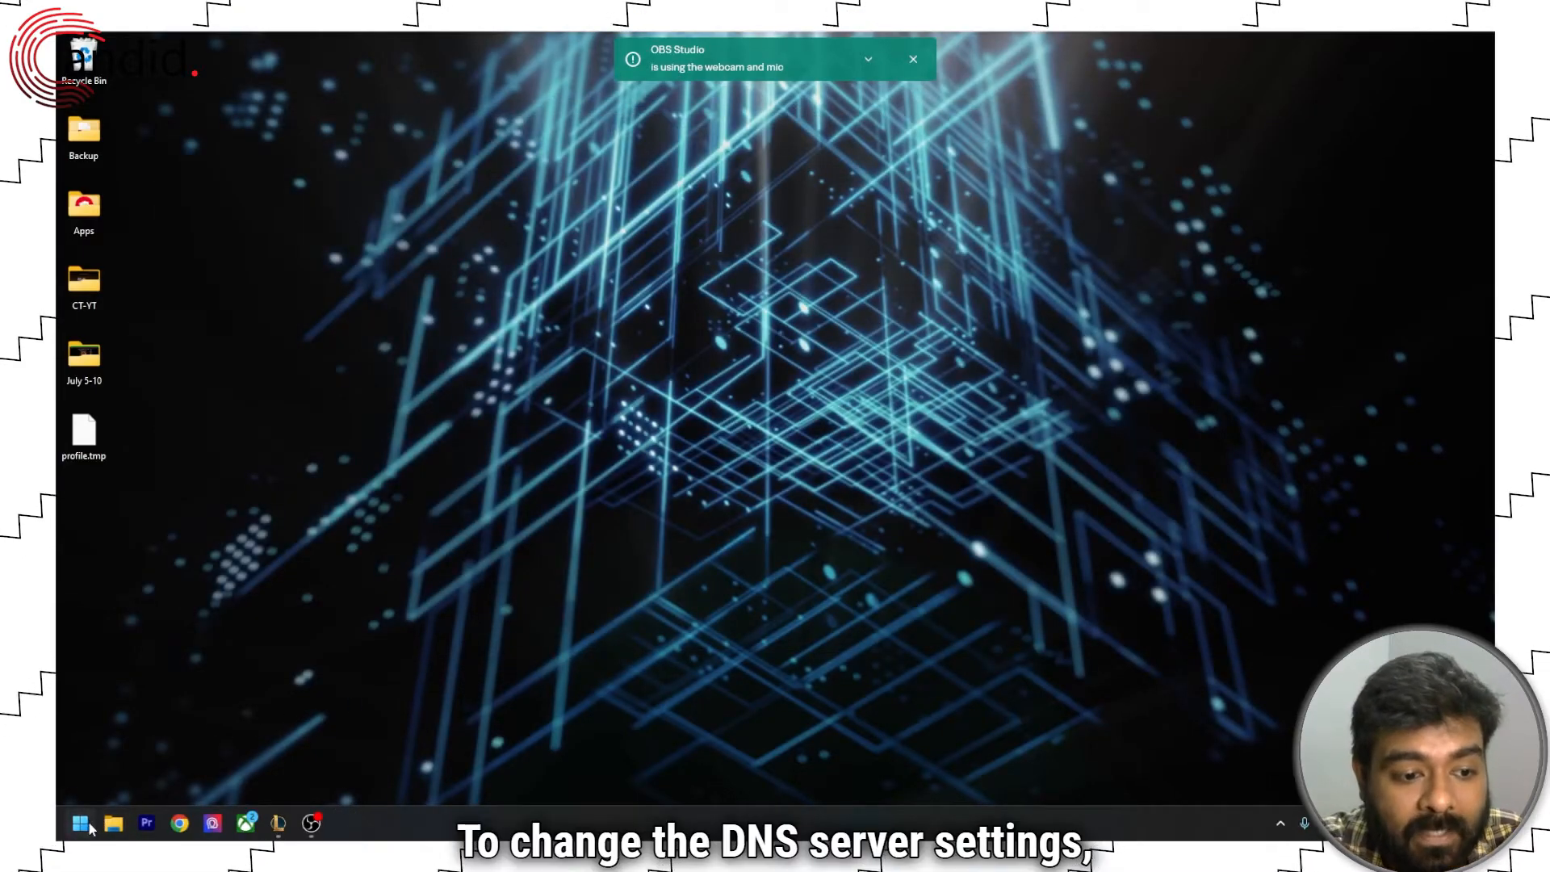
{"action": "left_click", "coordinate": [79, 822]}
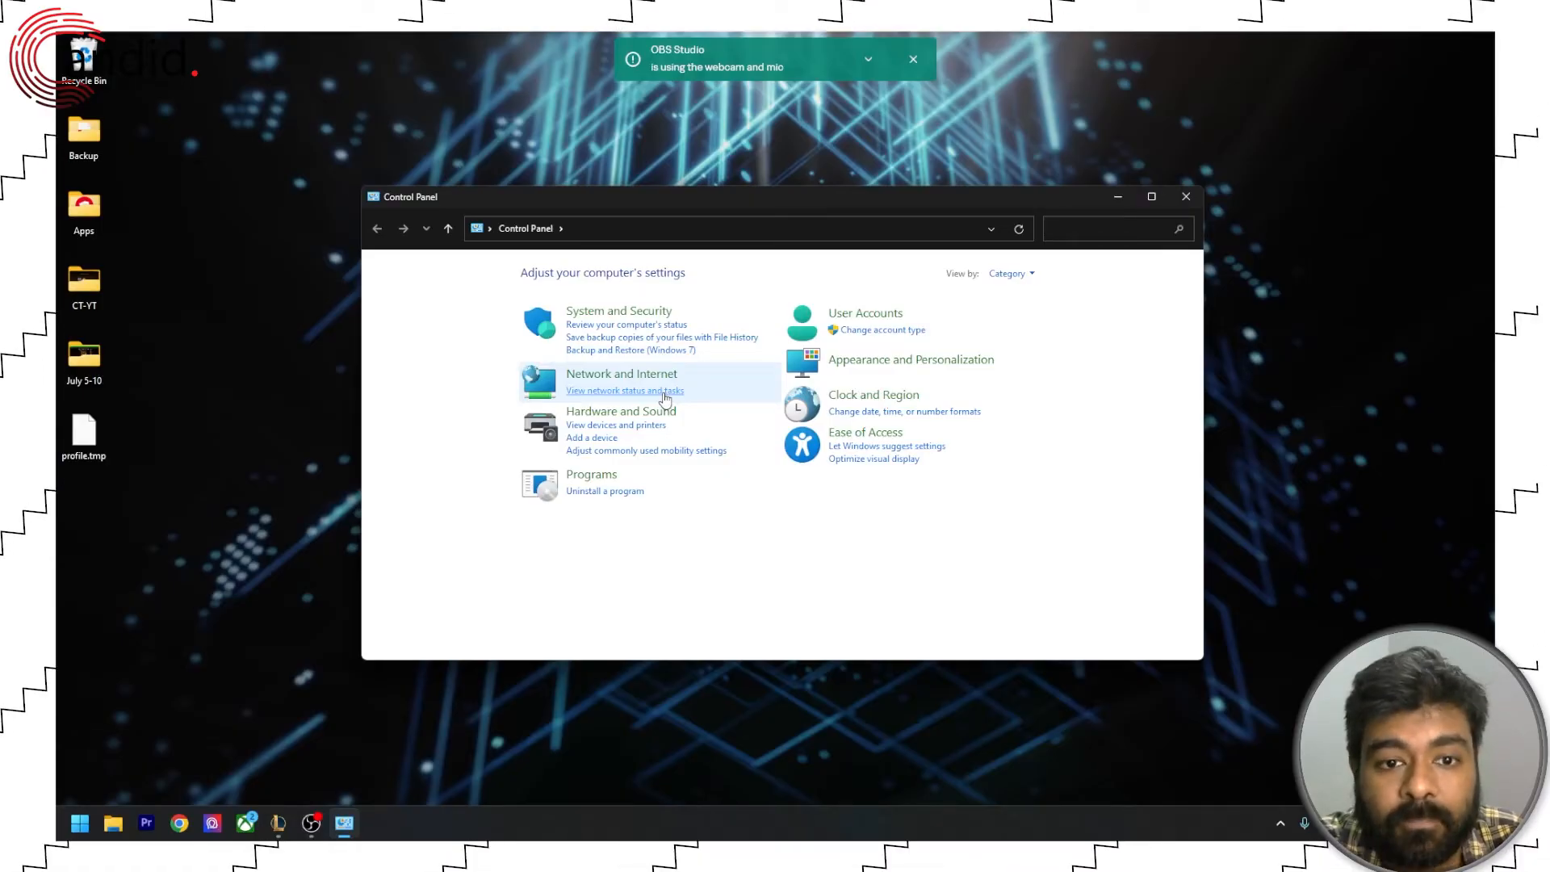
{"action": "left_click", "coordinate": [623, 389]}
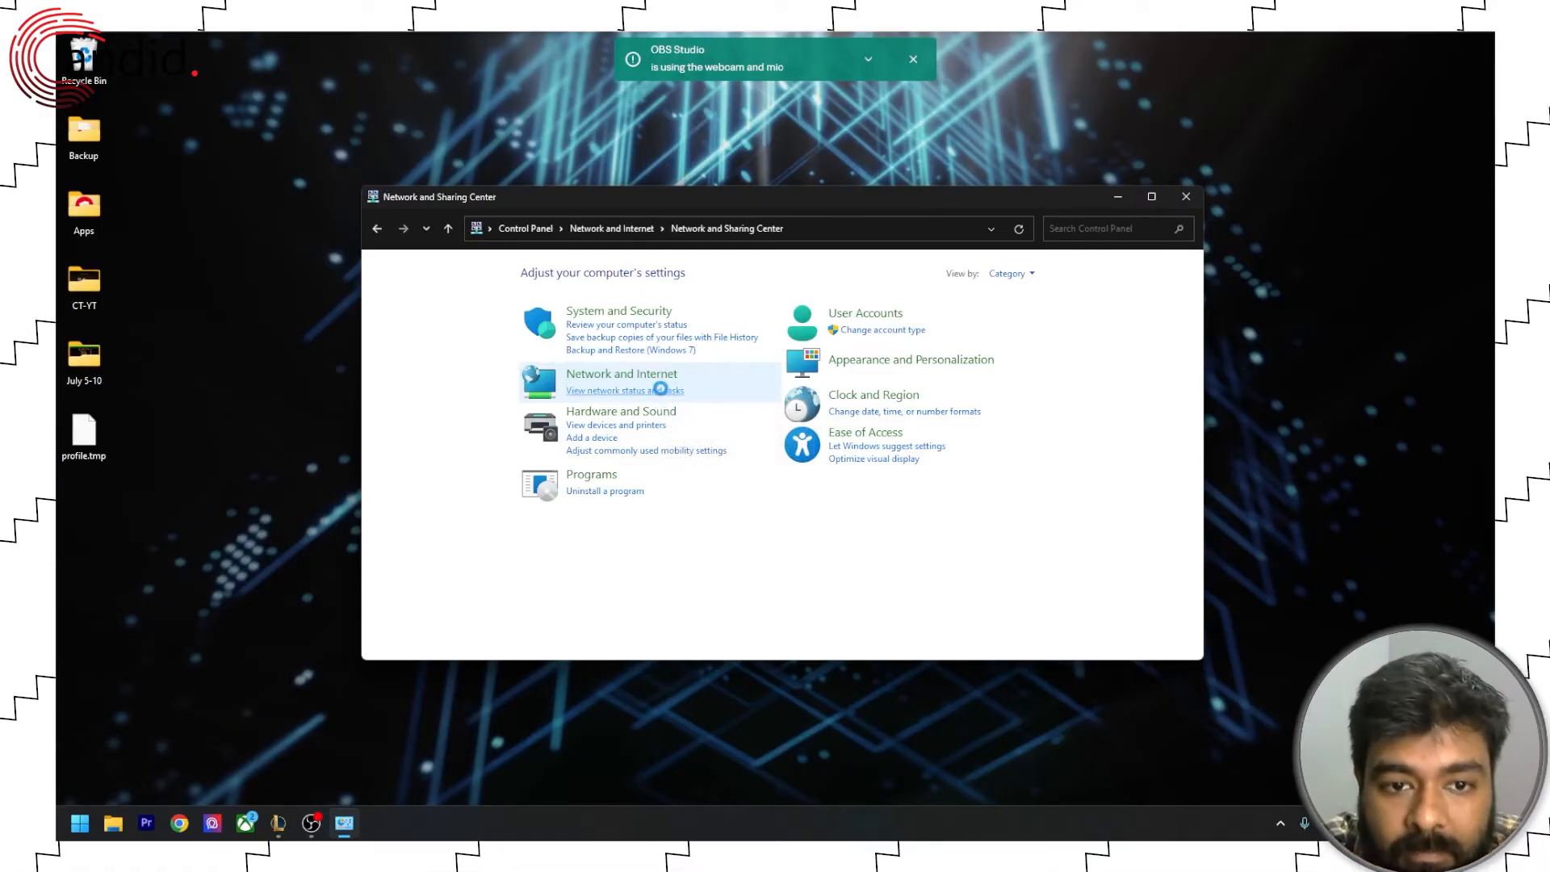
{"action": "left_click", "coordinate": [607, 389]}
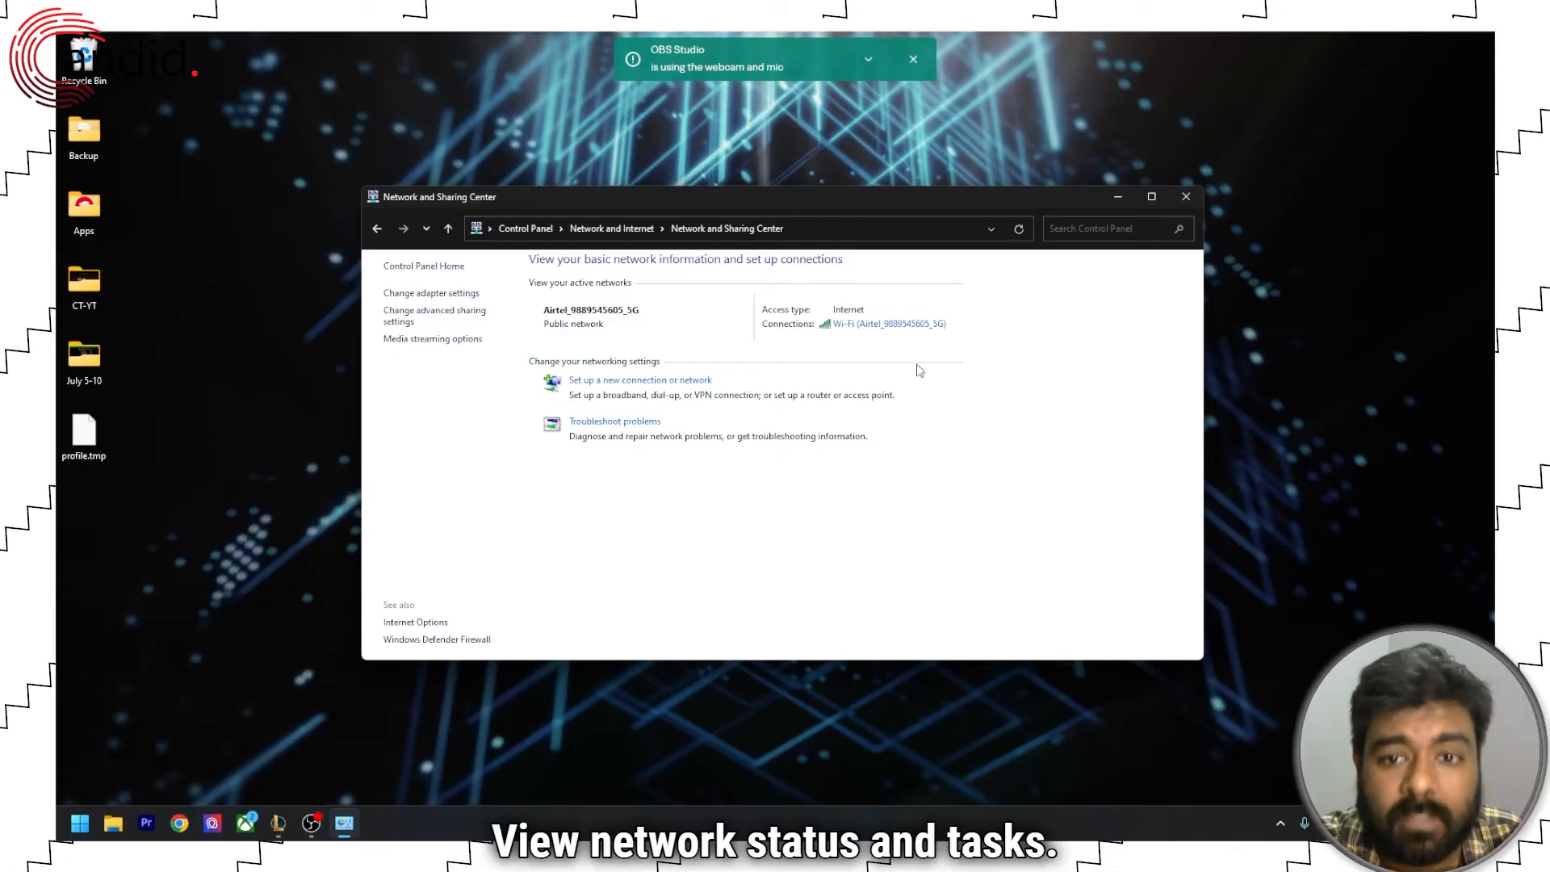
{"action": "mouse_move", "coordinate": [880, 328]}
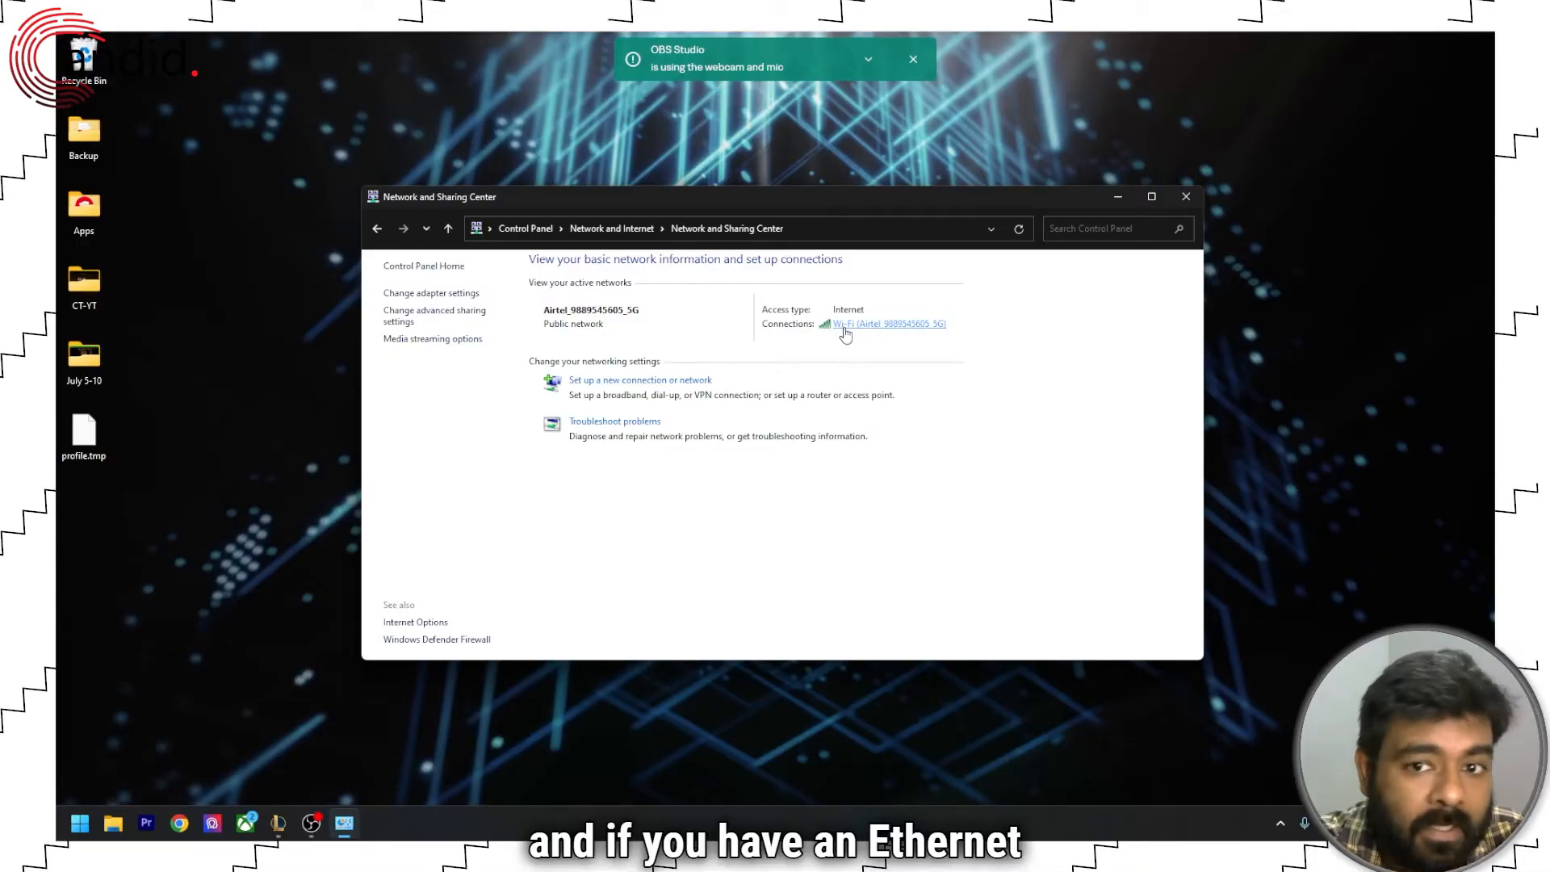
{"action": "mouse_move", "coordinate": [858, 336]}
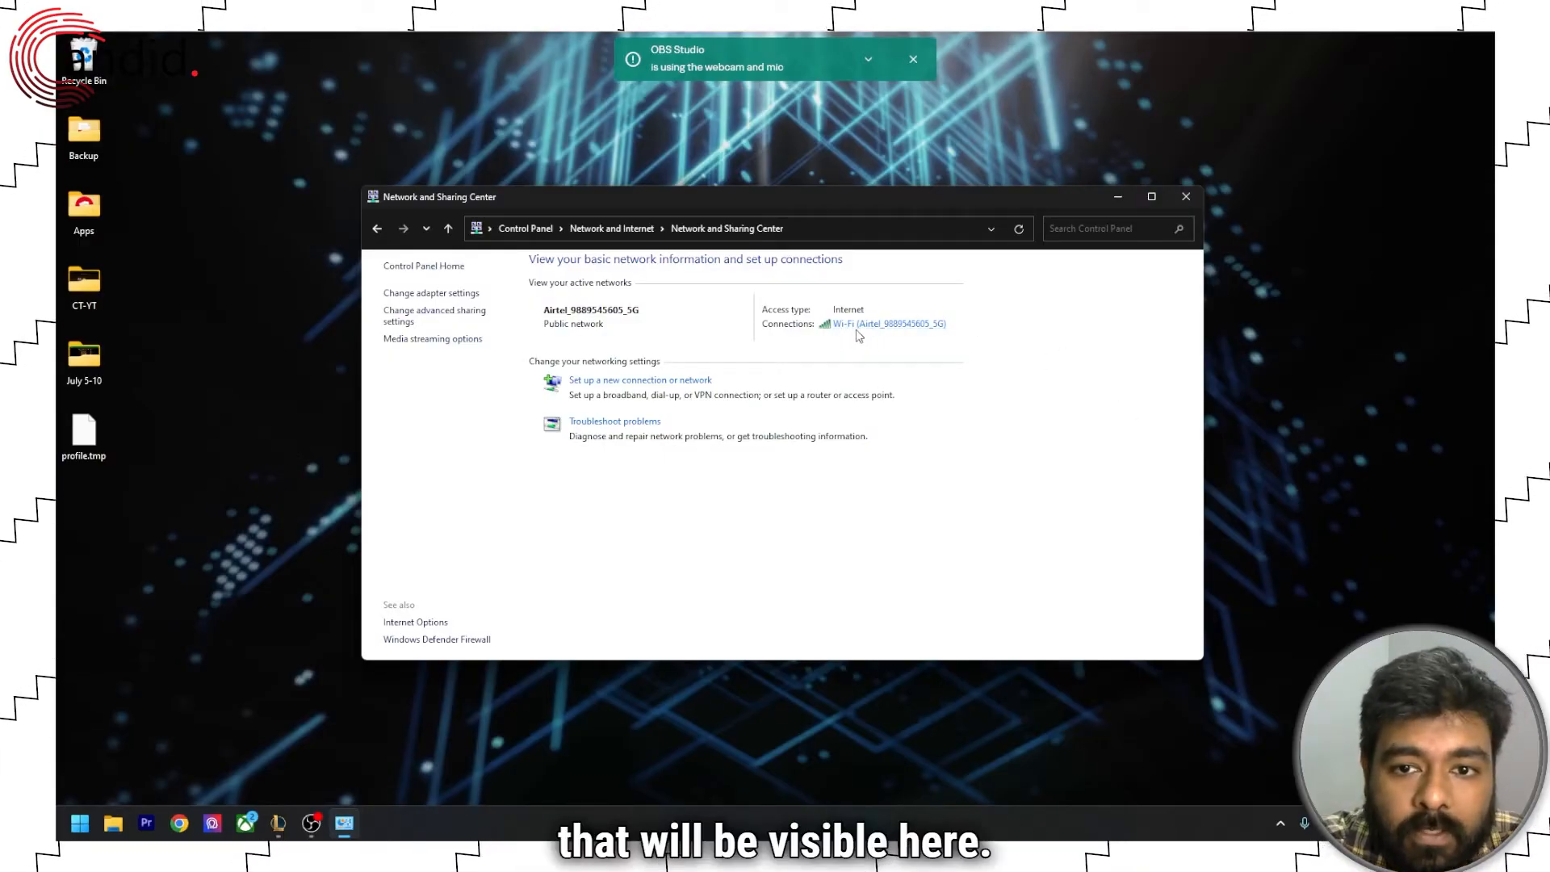
{"action": "left_click", "coordinate": [885, 323]}
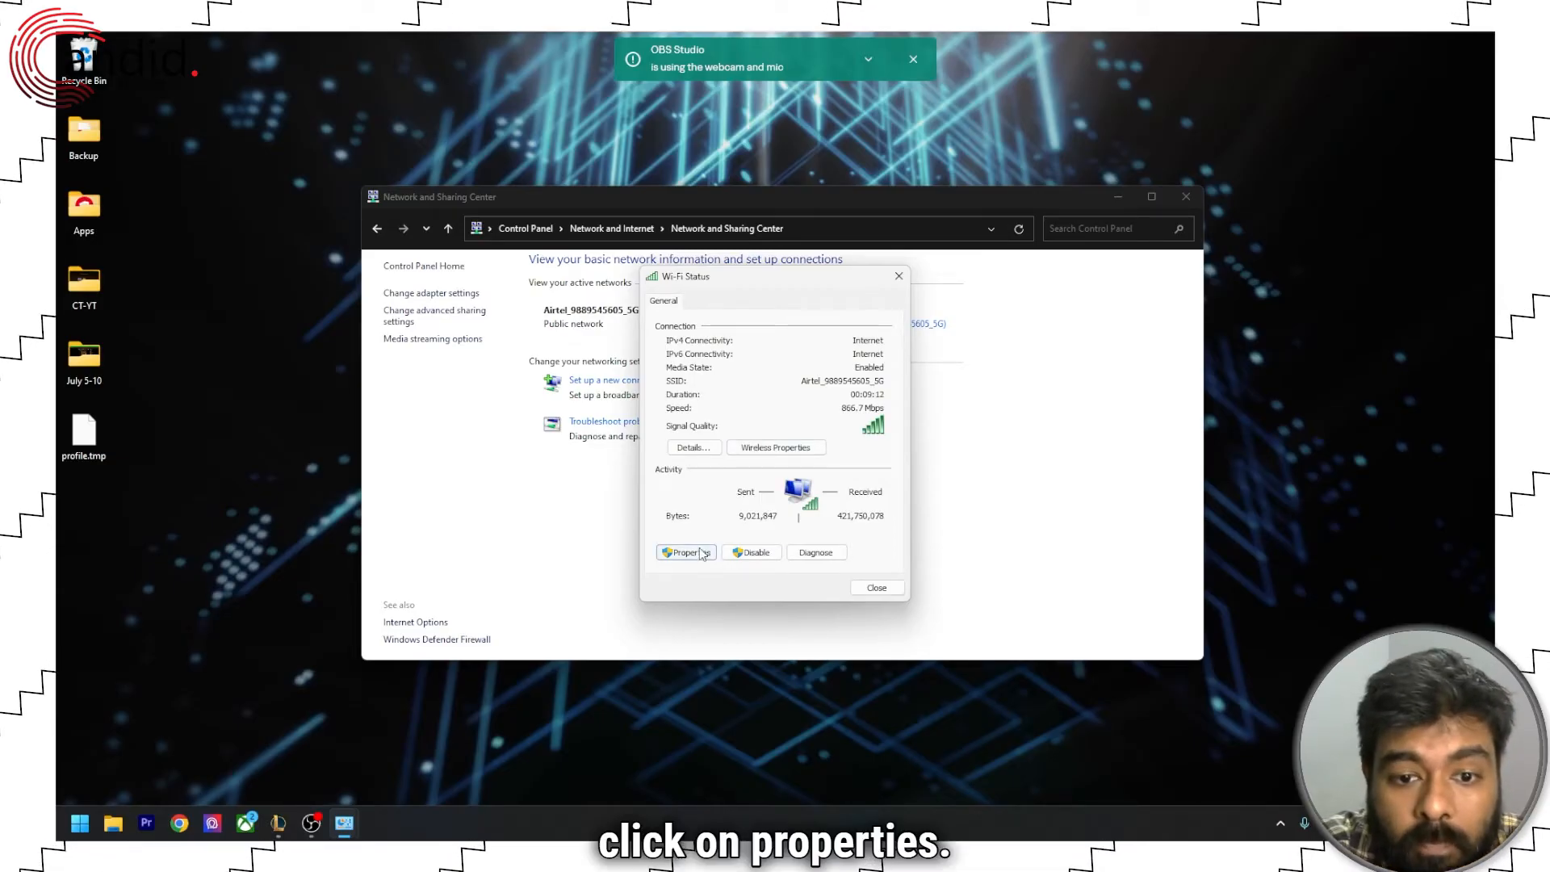
Set the Wi-Fi IPv4 DNS servers manually to 1.1.1.1 and 1.0.0.1 and confirm
{"action": "left_click", "coordinate": [685, 553]}
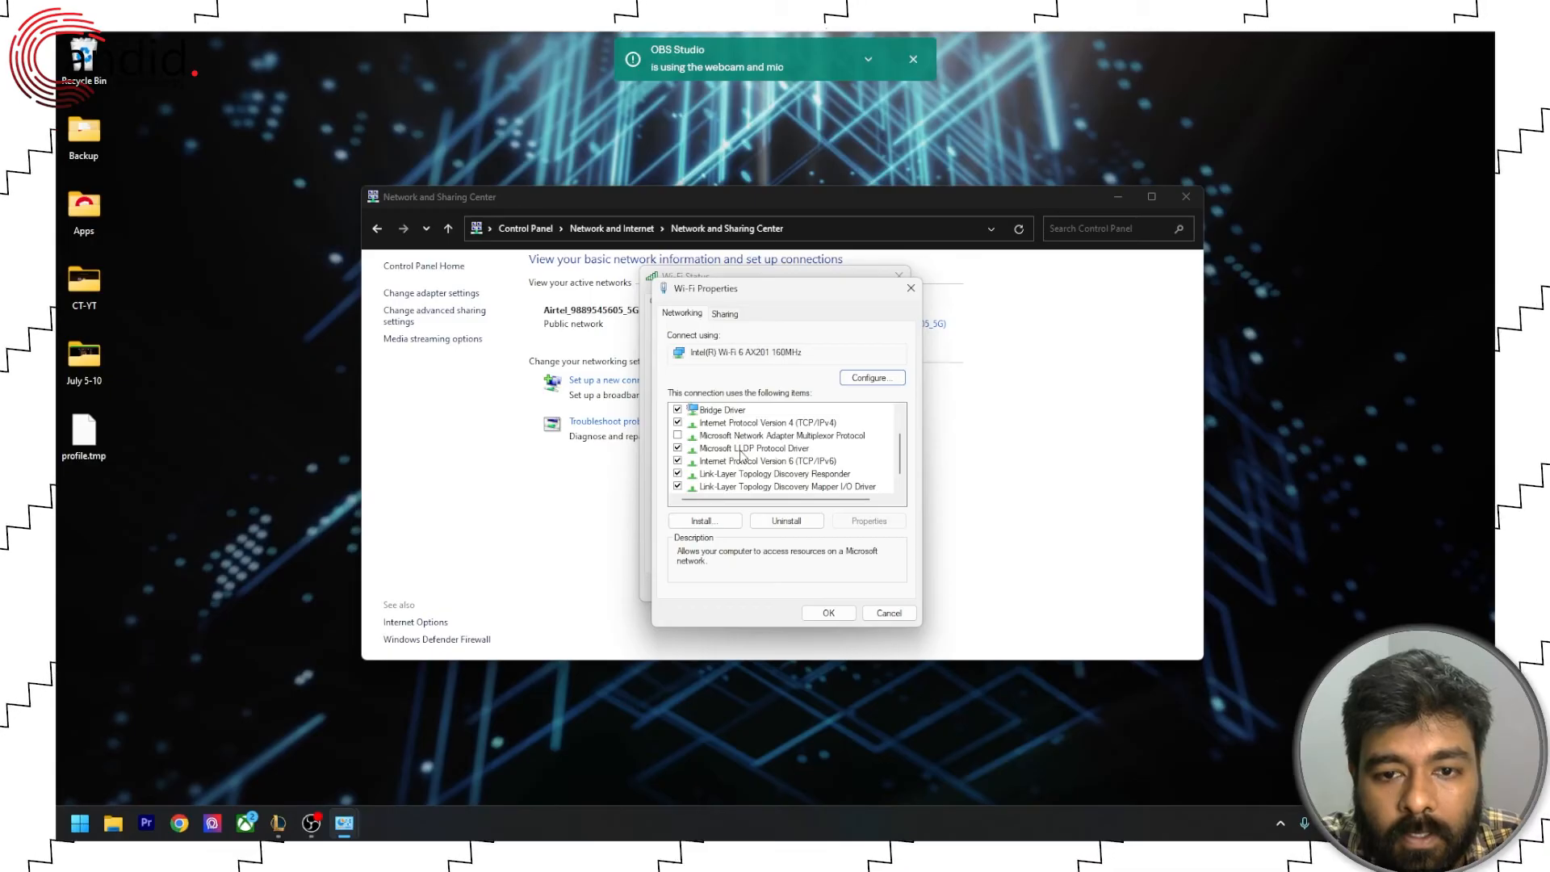
{"action": "scroll", "scroll_direction": "down", "scroll_amount": 3}
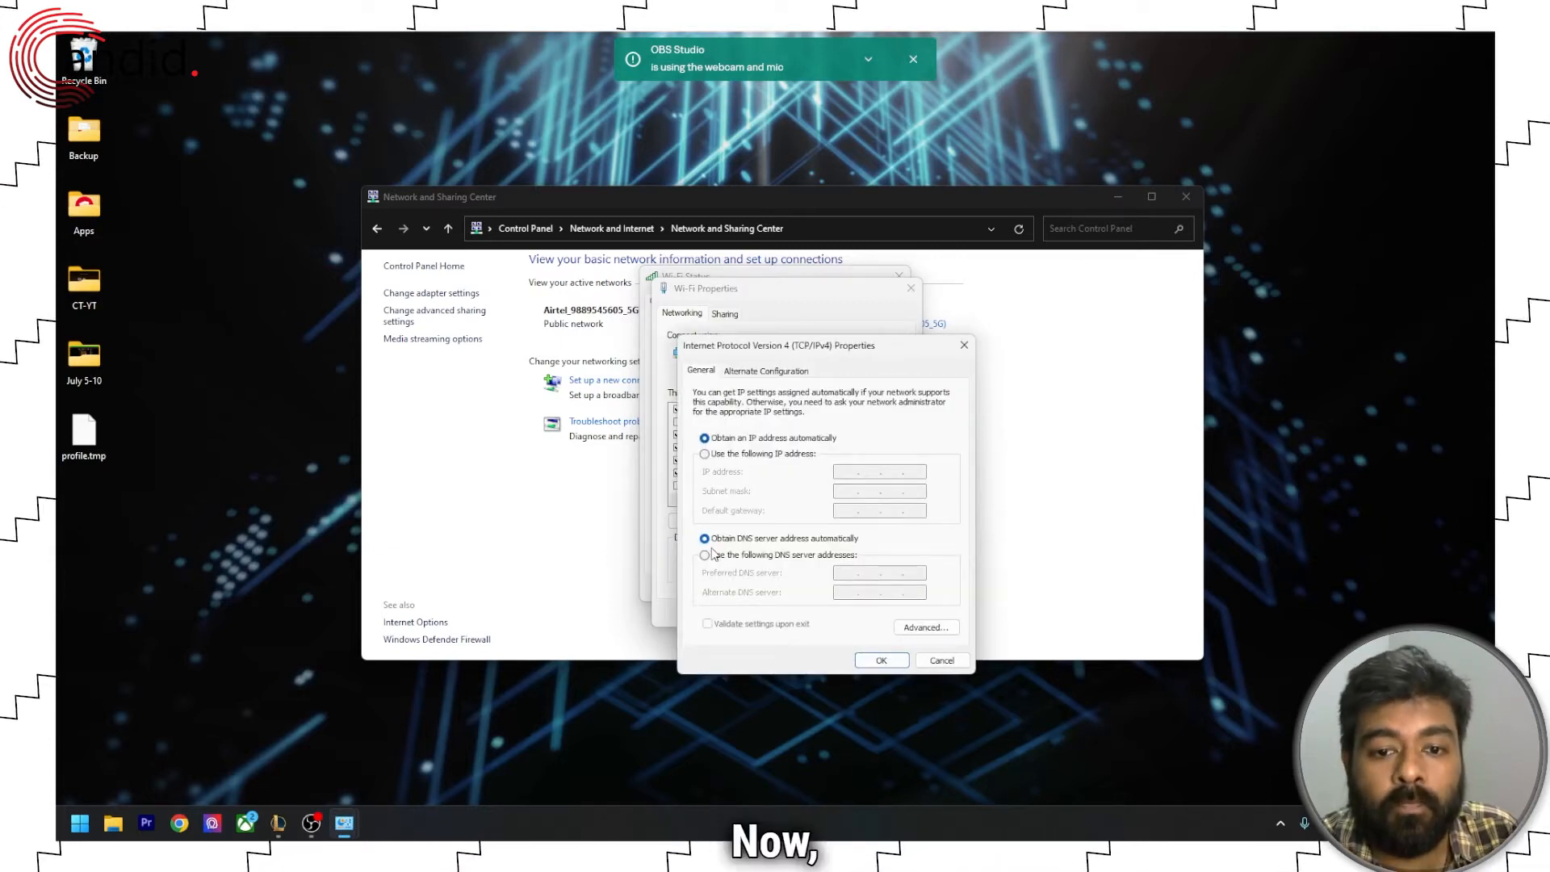
{"action": "left_click", "coordinate": [704, 554]}
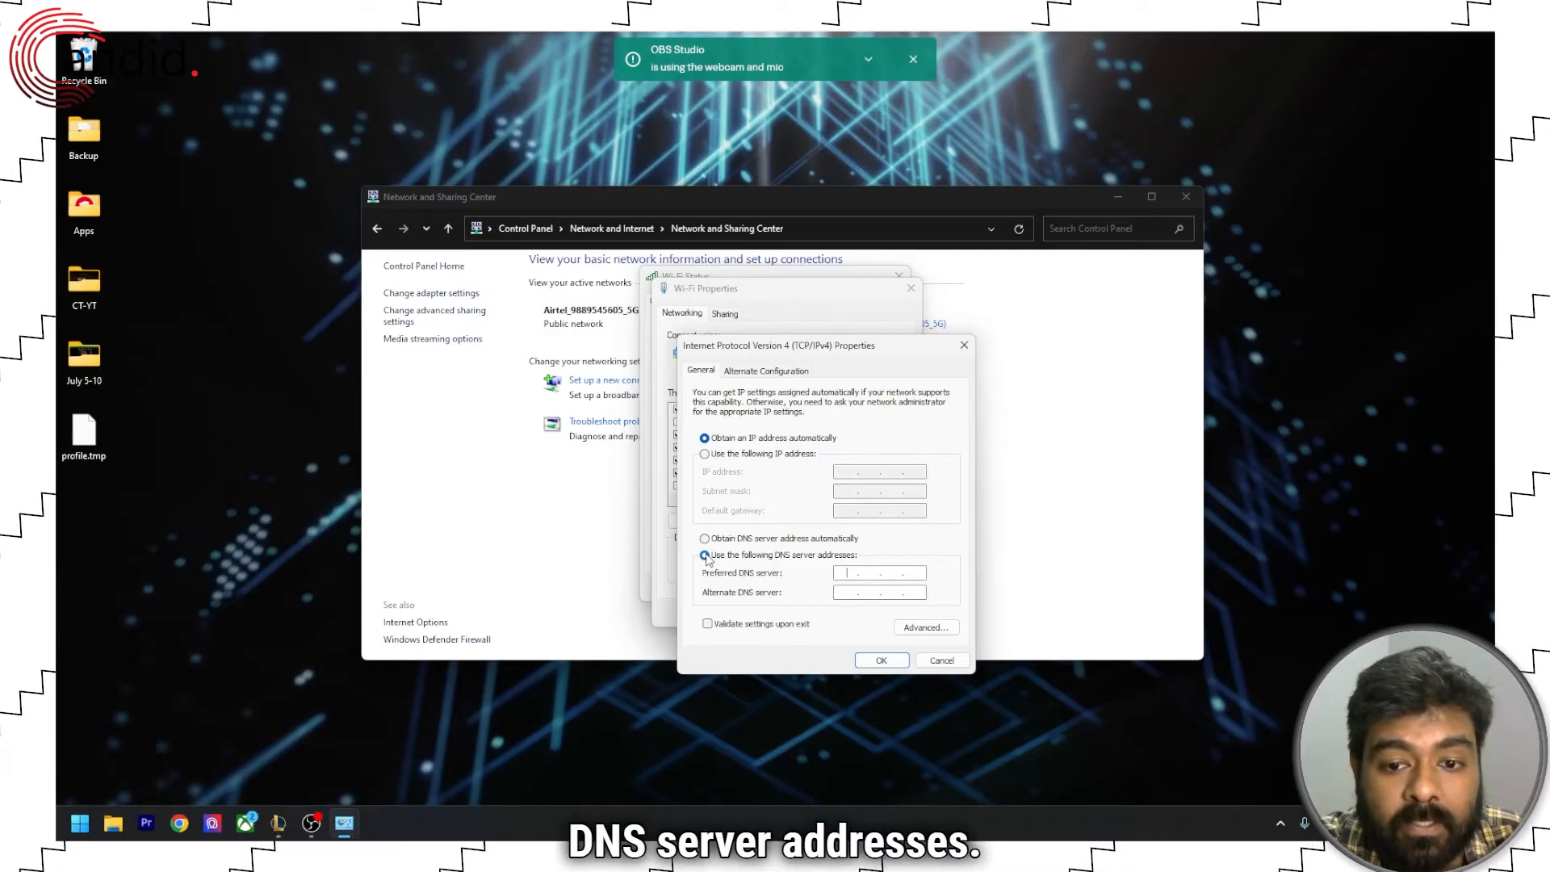
{"action": "left_click", "coordinate": [704, 554]}
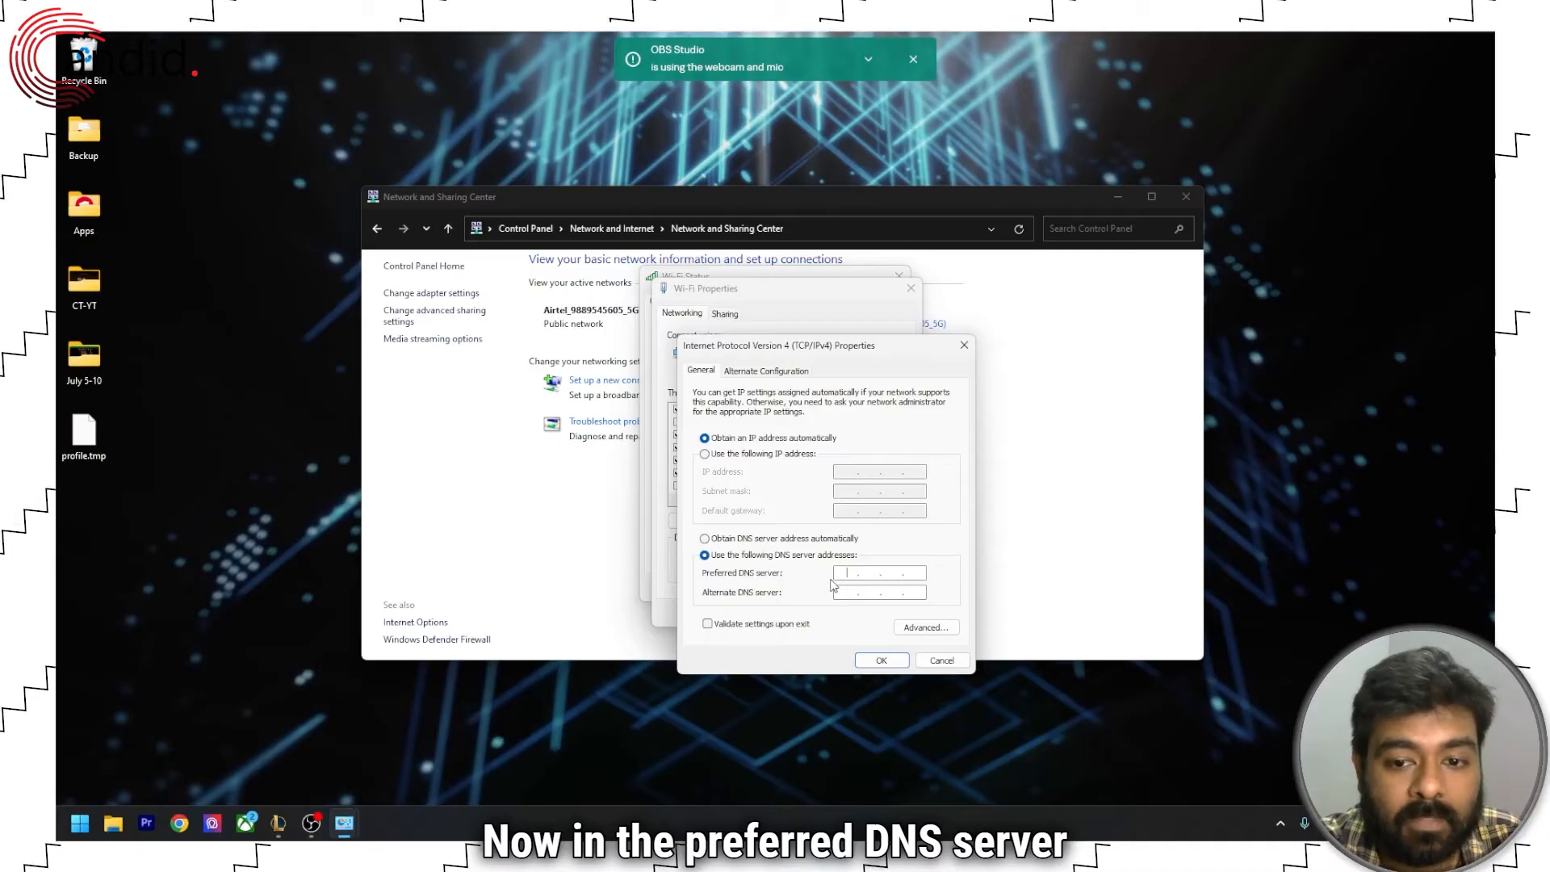
{"action": "type", "text": "1"}
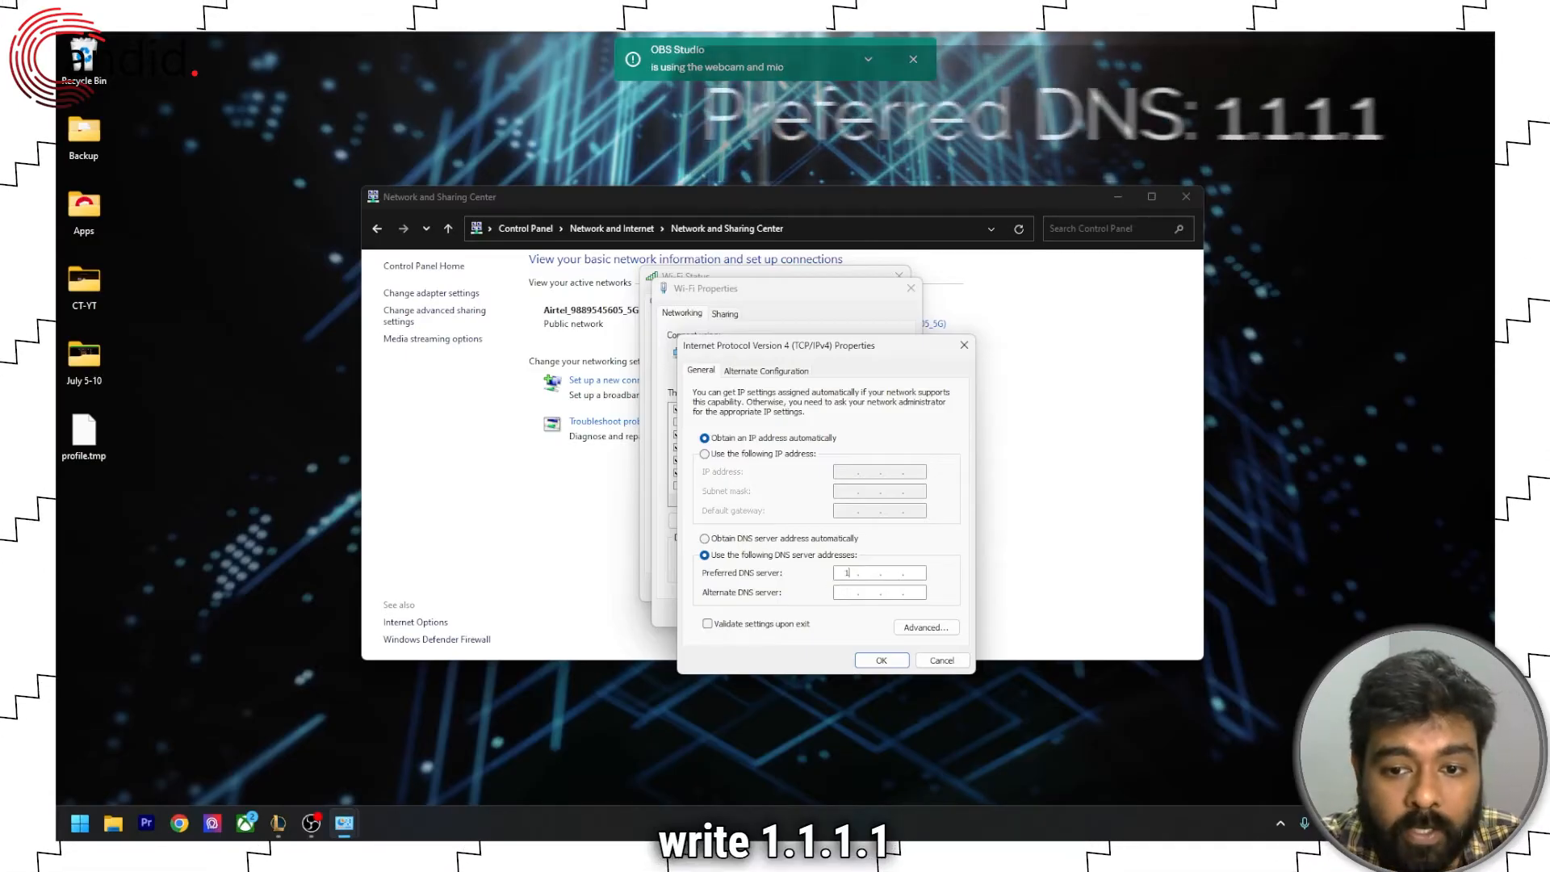
{"action": "type", "text": "1.1.1"}
{"action": "left_click", "coordinate": [878, 592]}
{"action": "type", "text": "1.0.0.1"}
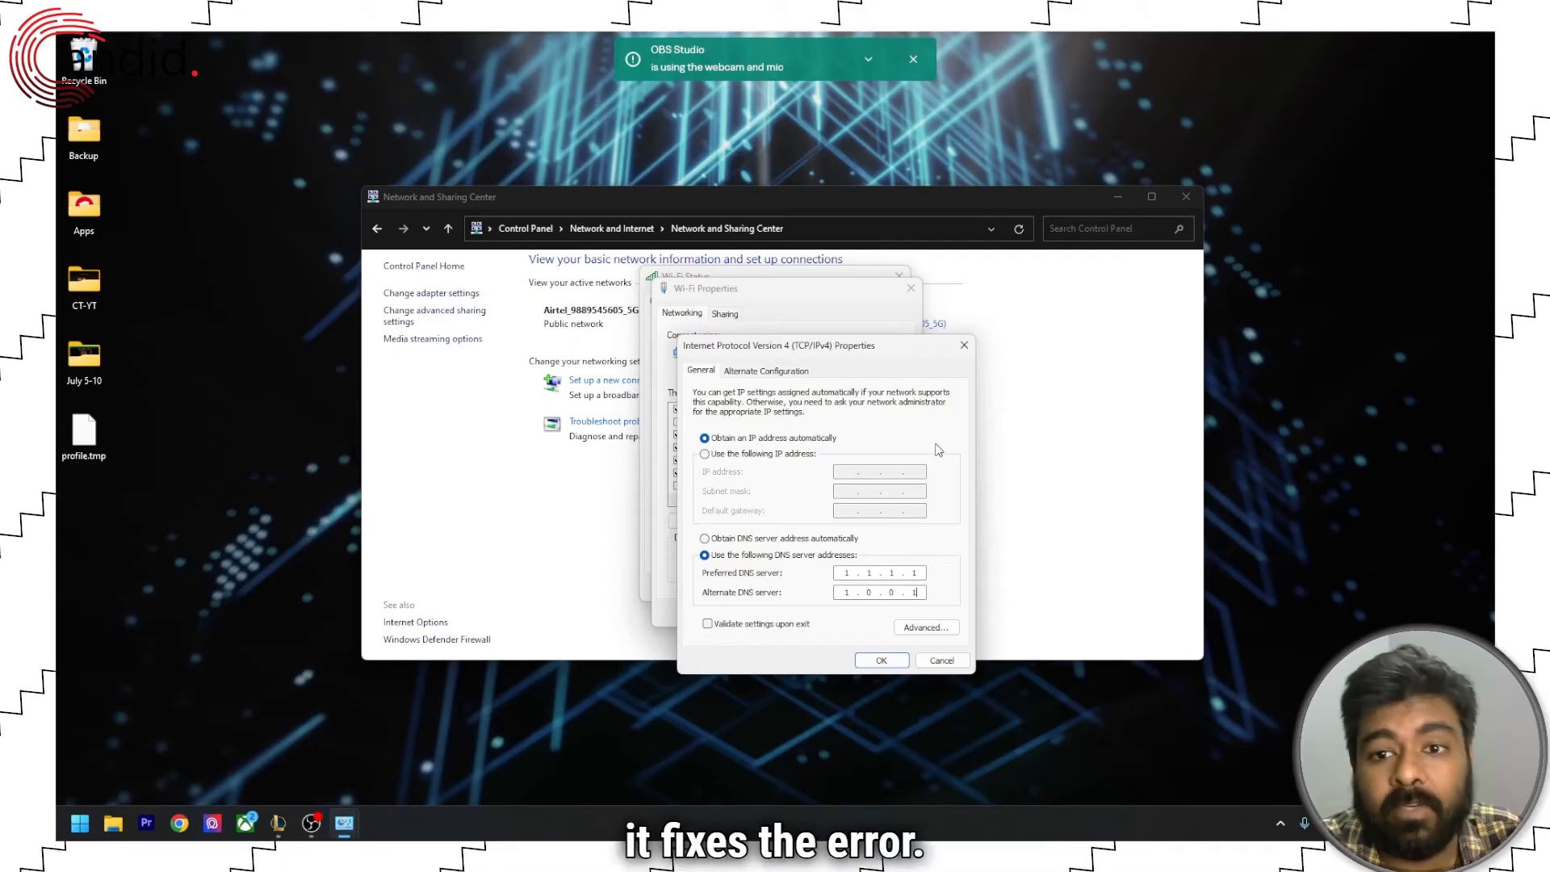
{"action": "left_click", "coordinate": [880, 659]}
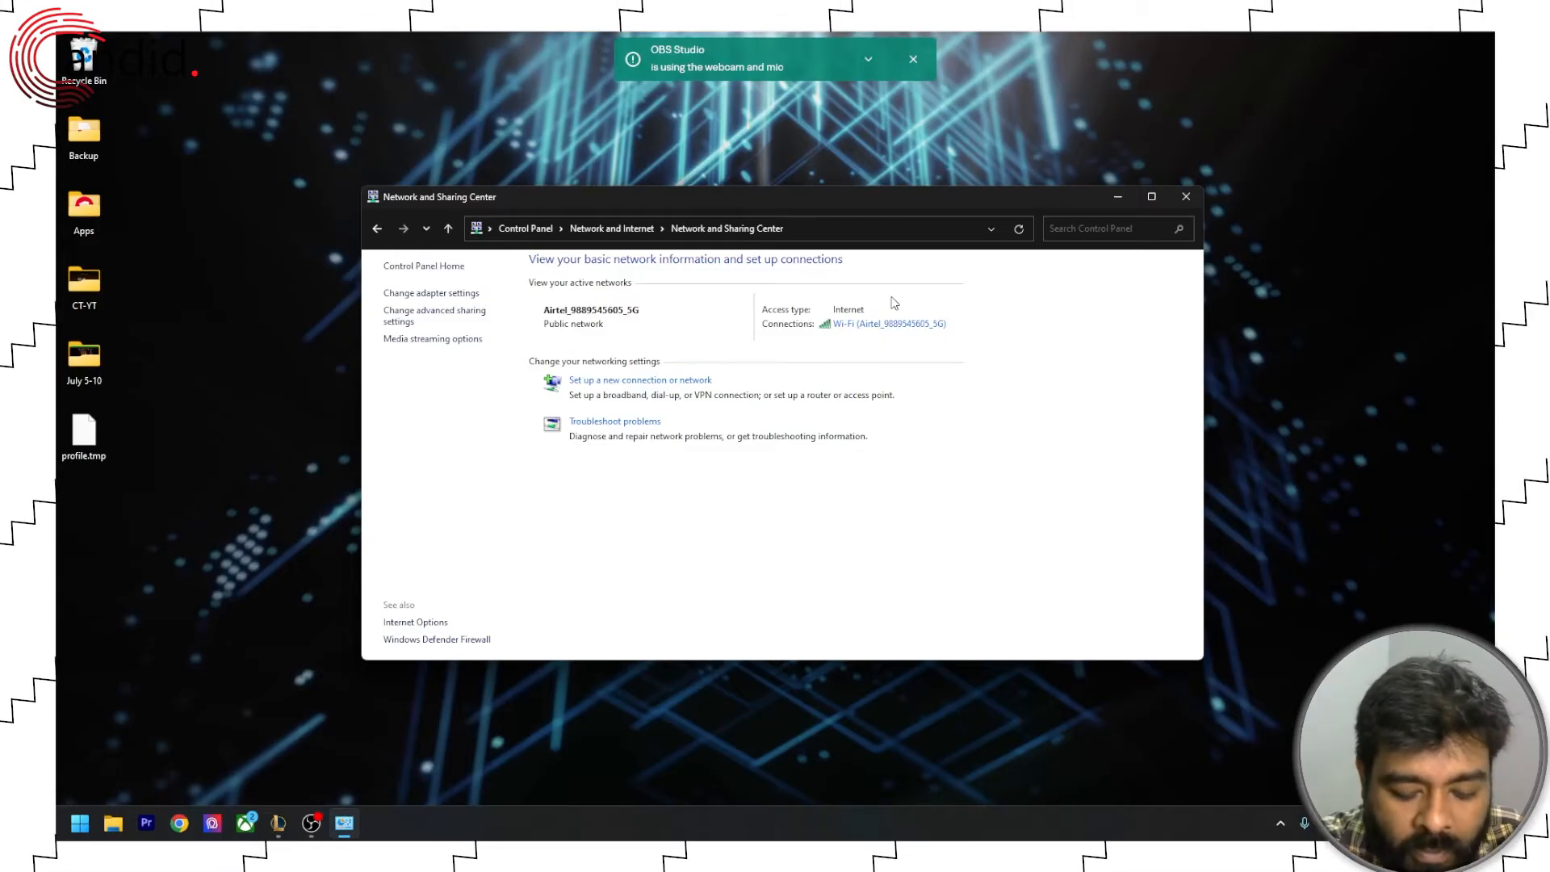
Allow Riot Client through Windows Defender Firewall on private and public networks and confirm
{"action": "left_click", "coordinate": [1185, 195]}
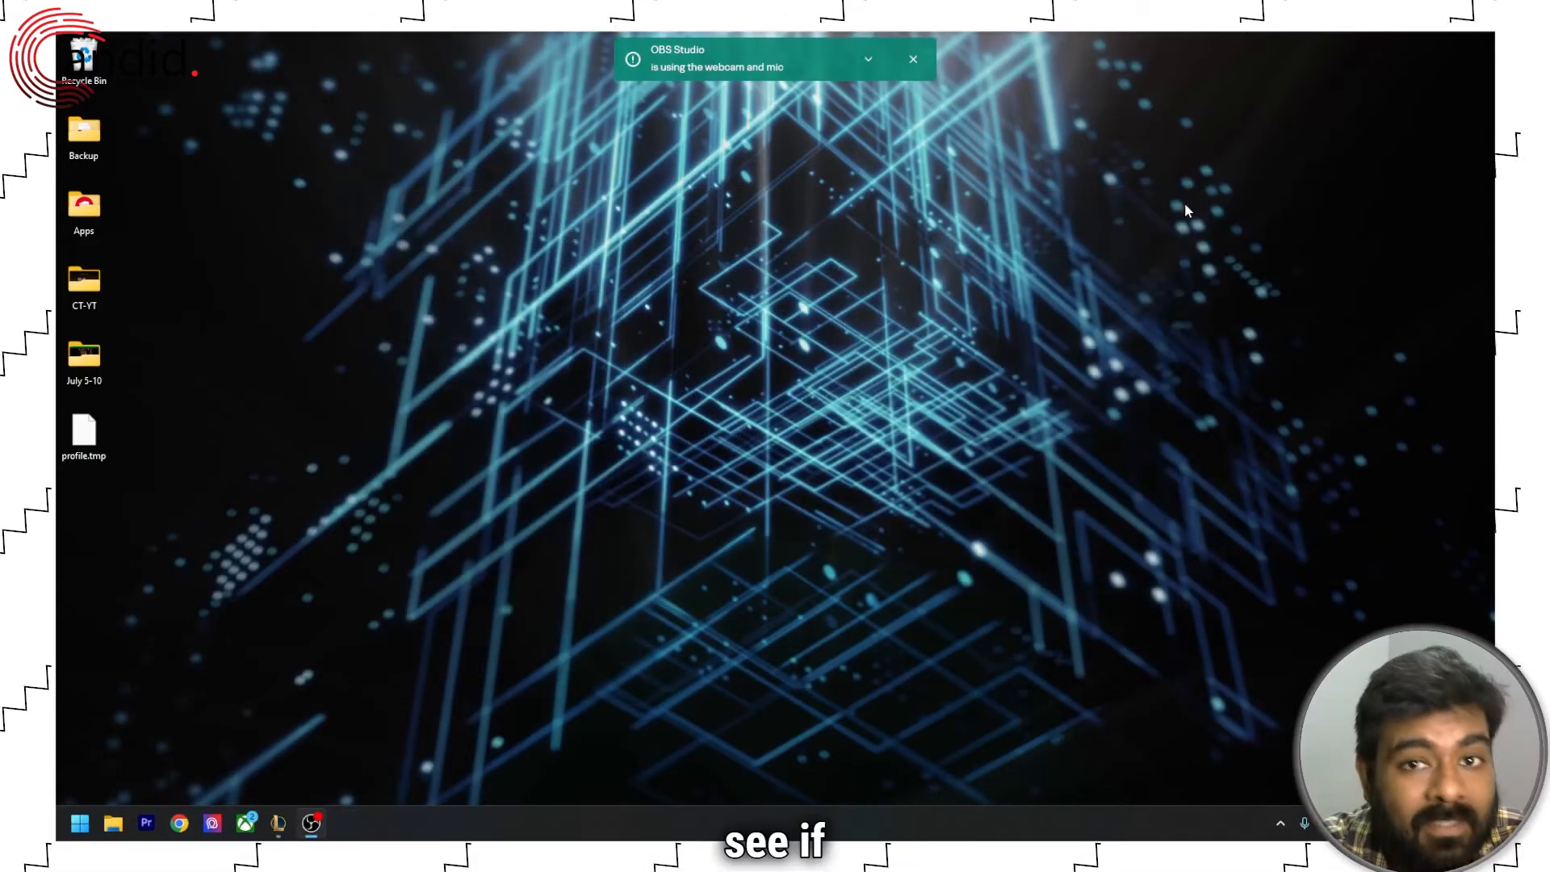
{"action": "left_click", "coordinate": [79, 822]}
{"action": "type", "text": "allow"}
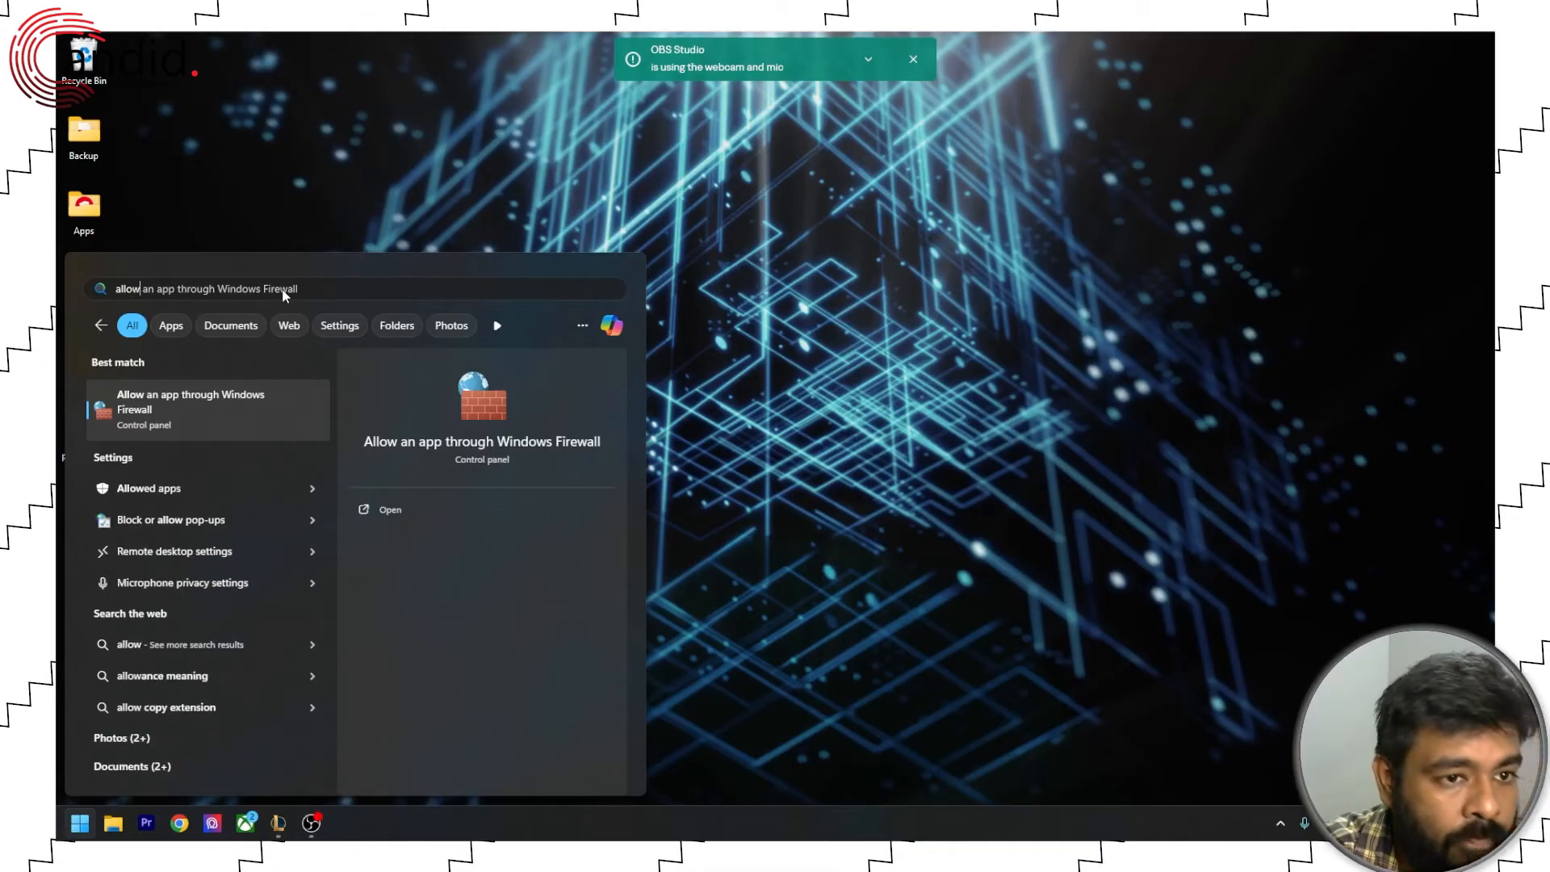
{"action": "mouse_move", "coordinate": [196, 402]}
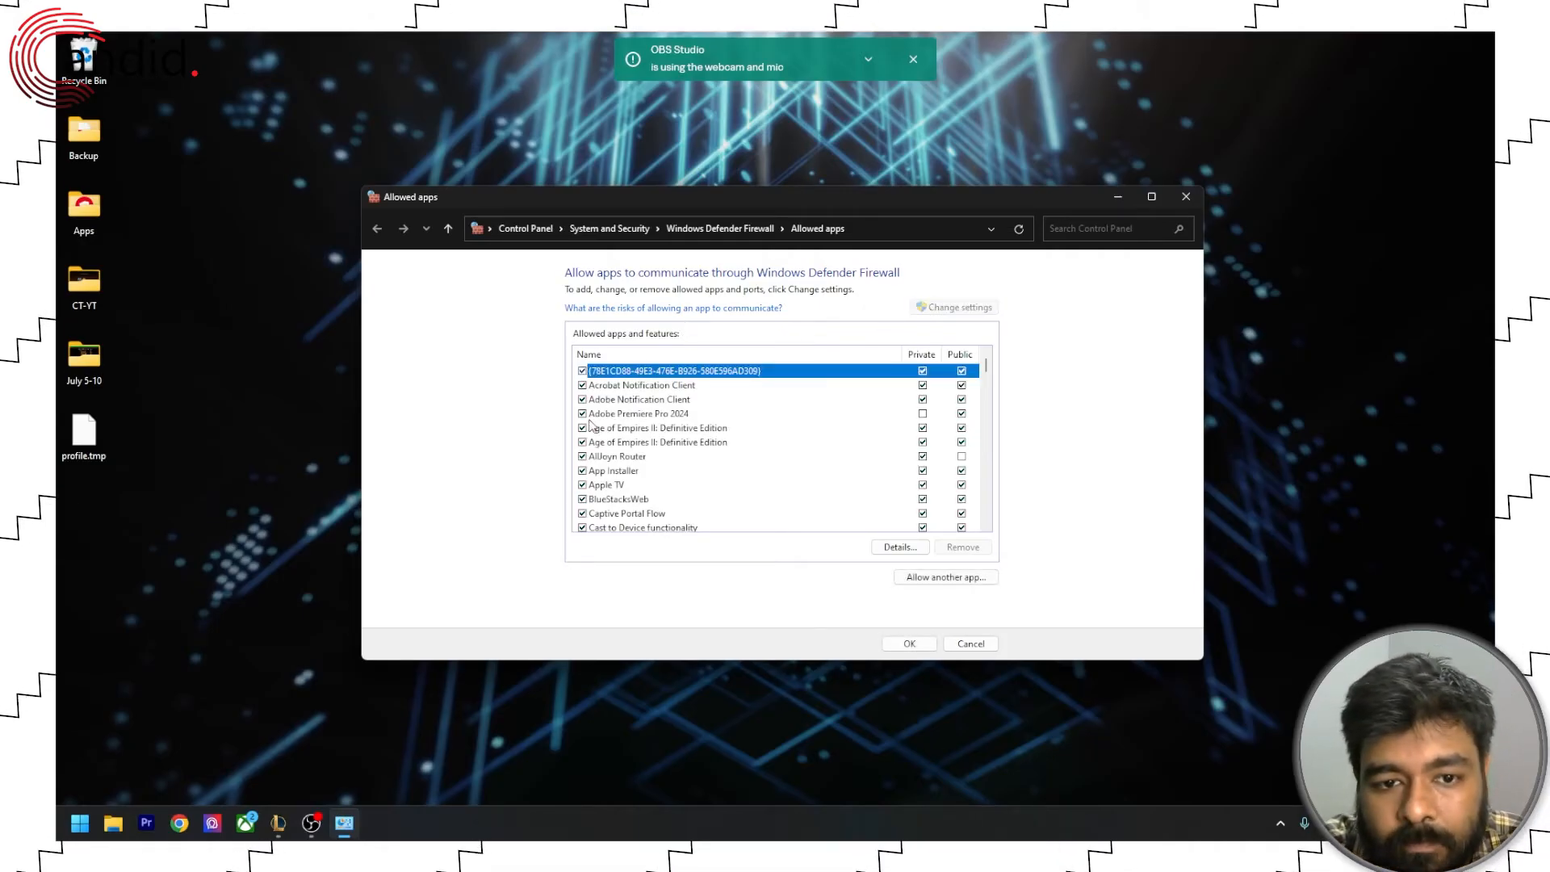
{"action": "scroll", "scroll_direction": "down", "scroll_amount": 3}
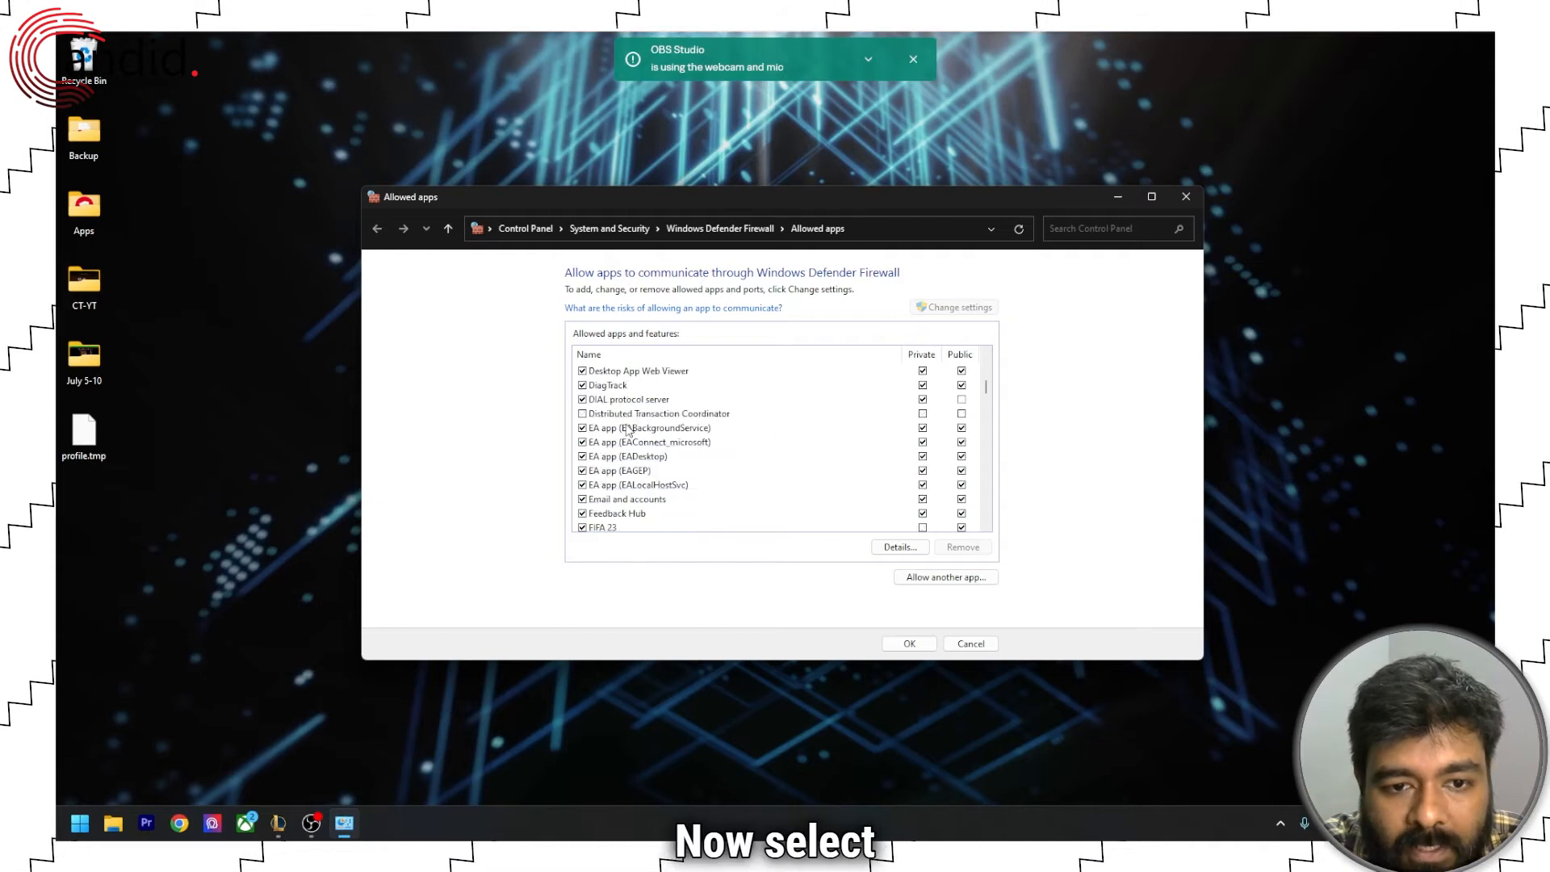
{"action": "scroll", "scroll_direction": "down", "scroll_amount": 3}
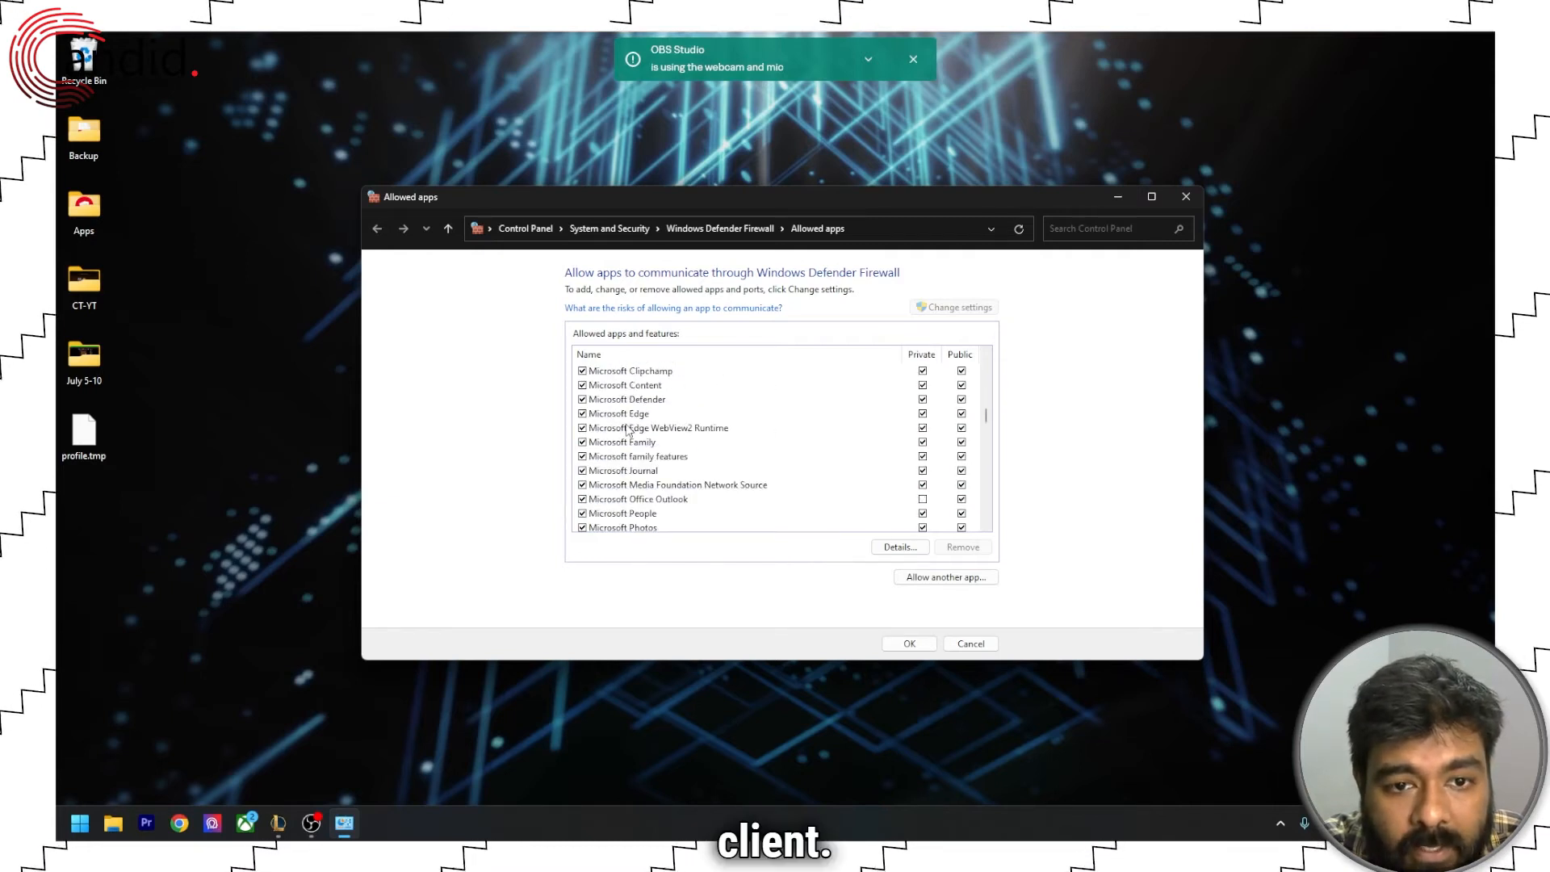
{"action": "scroll", "scroll_direction": "down", "scroll_amount": 3}
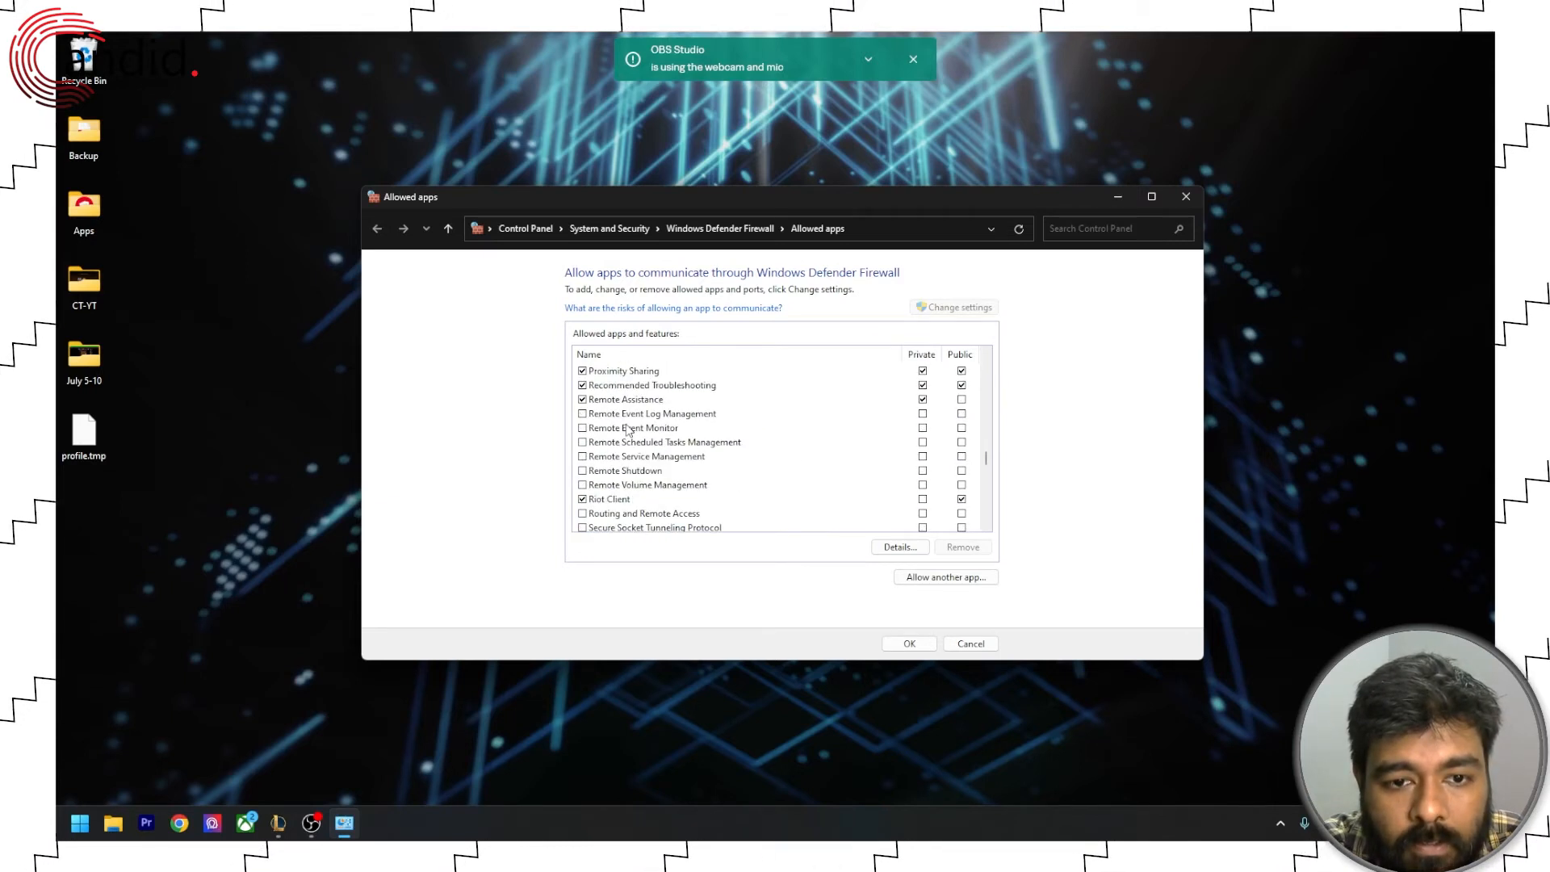
{"action": "mouse_move", "coordinate": [675, 506]}
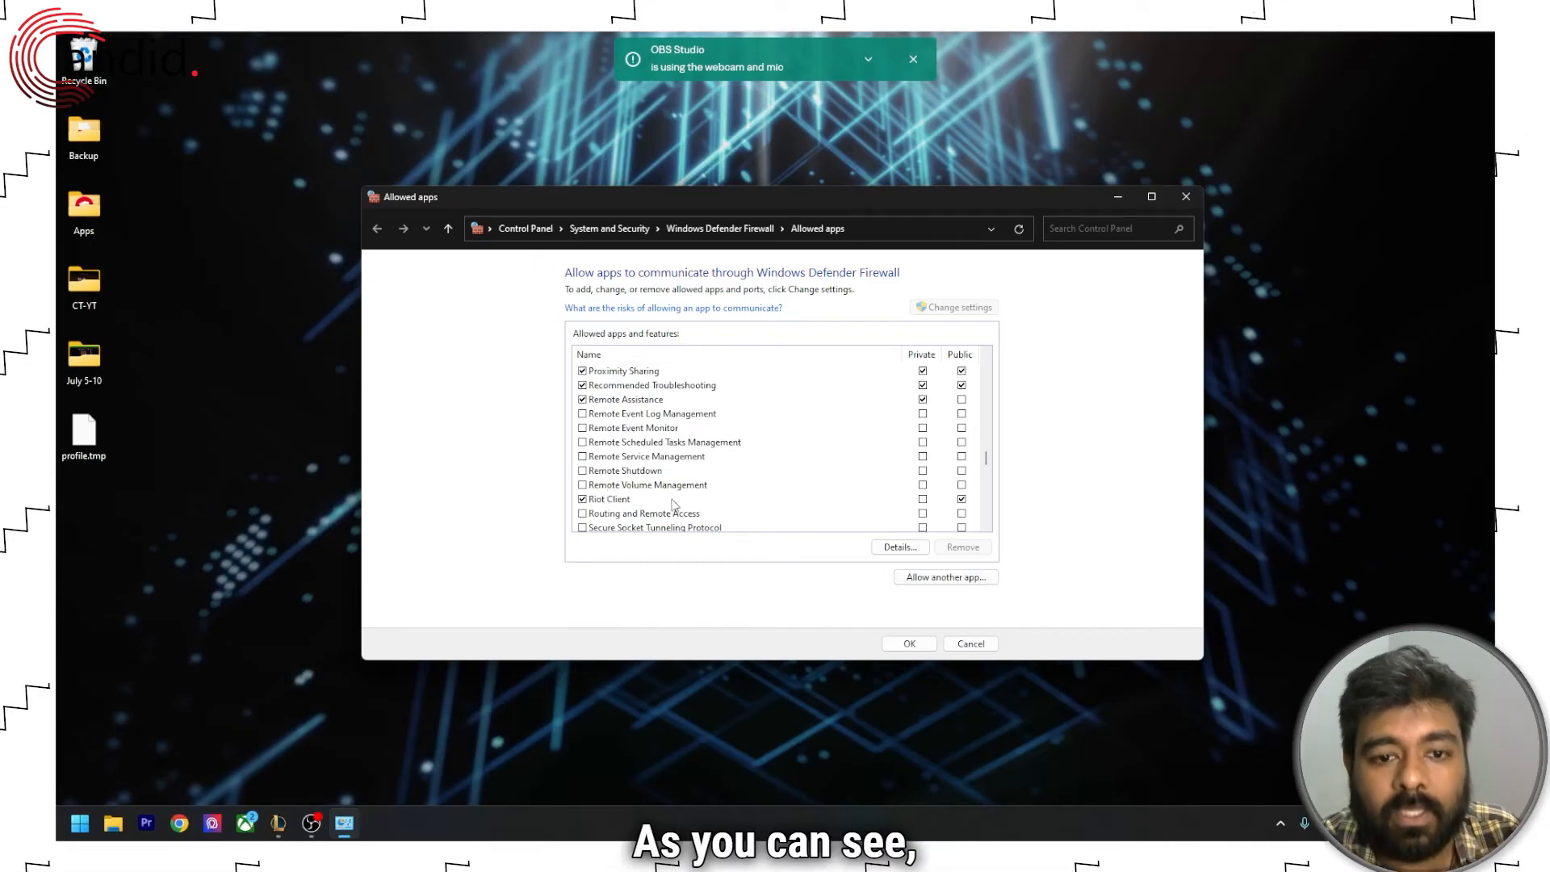
{"action": "mouse_move", "coordinate": [545, 519]}
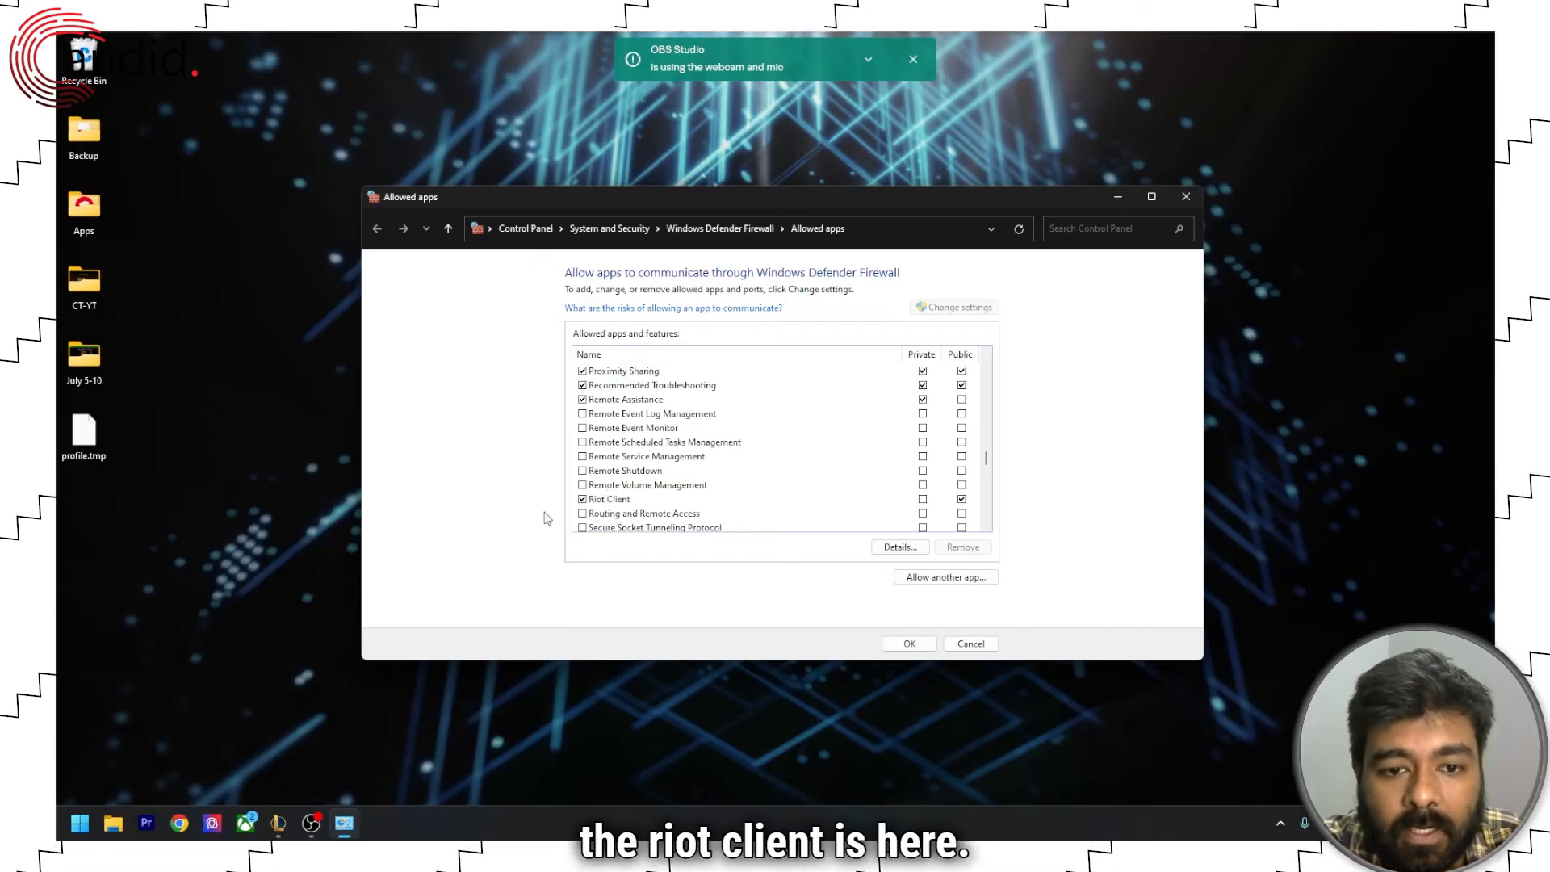
{"action": "mouse_move", "coordinate": [979, 512]}
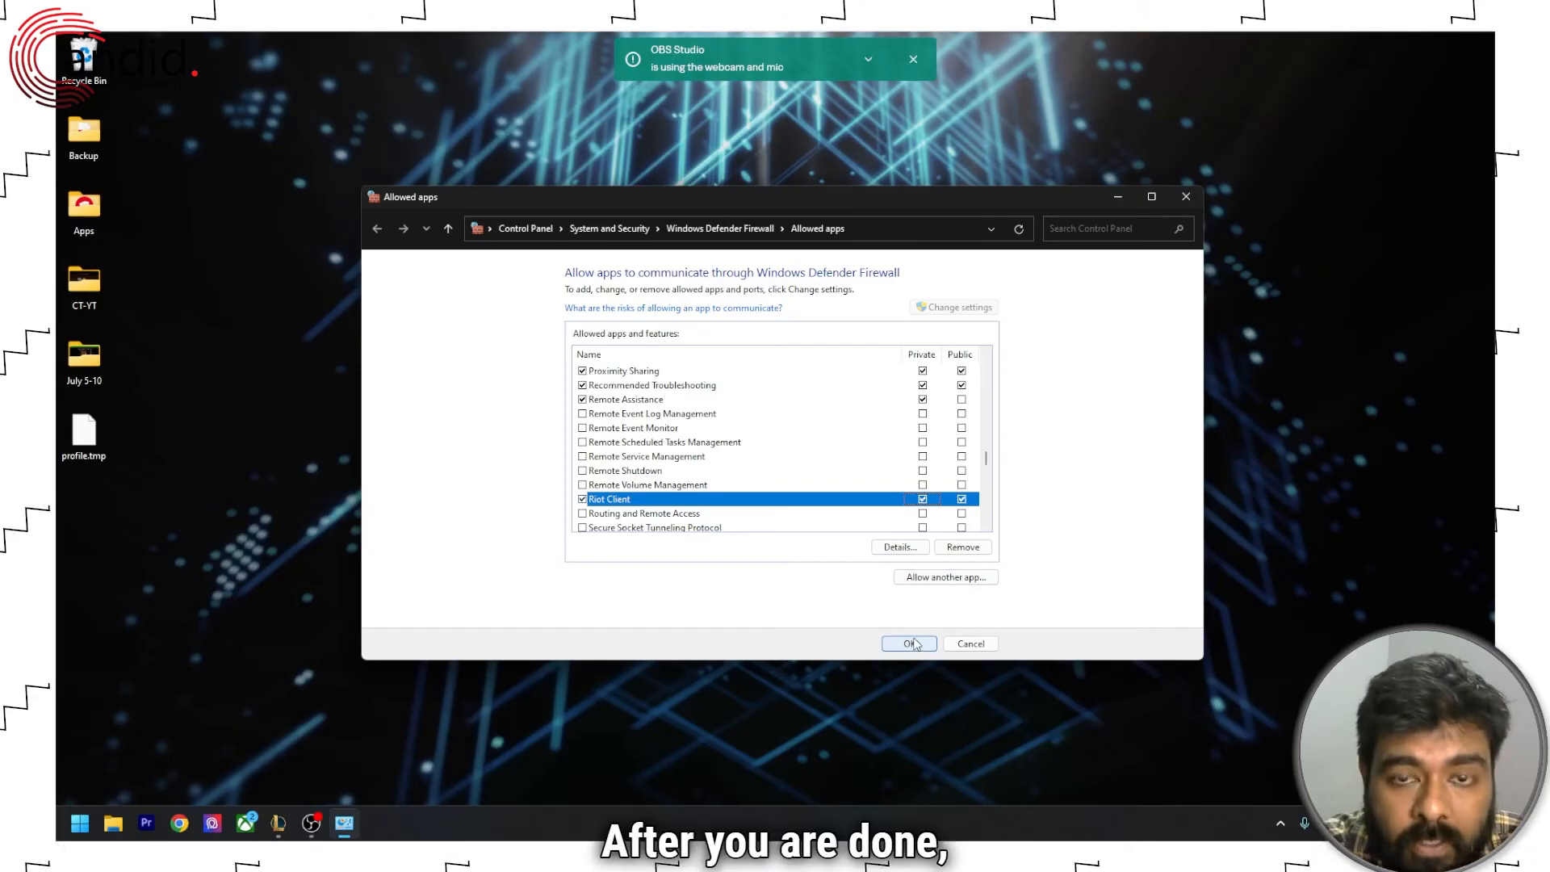
{"action": "left_click", "coordinate": [901, 645]}
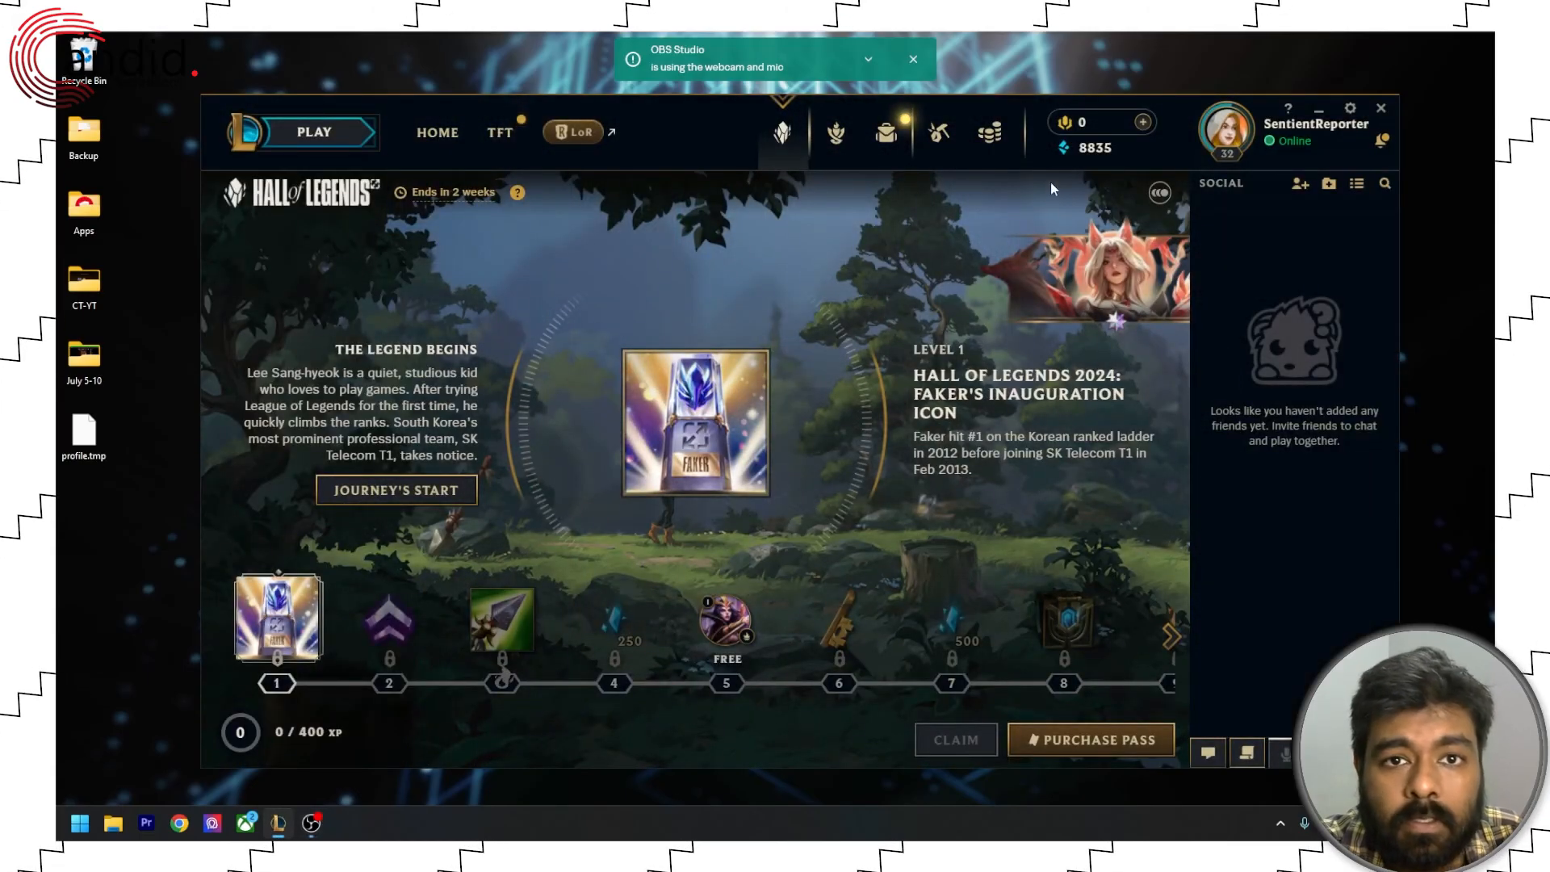
{"action": "mouse_move", "coordinate": [998, 231]}
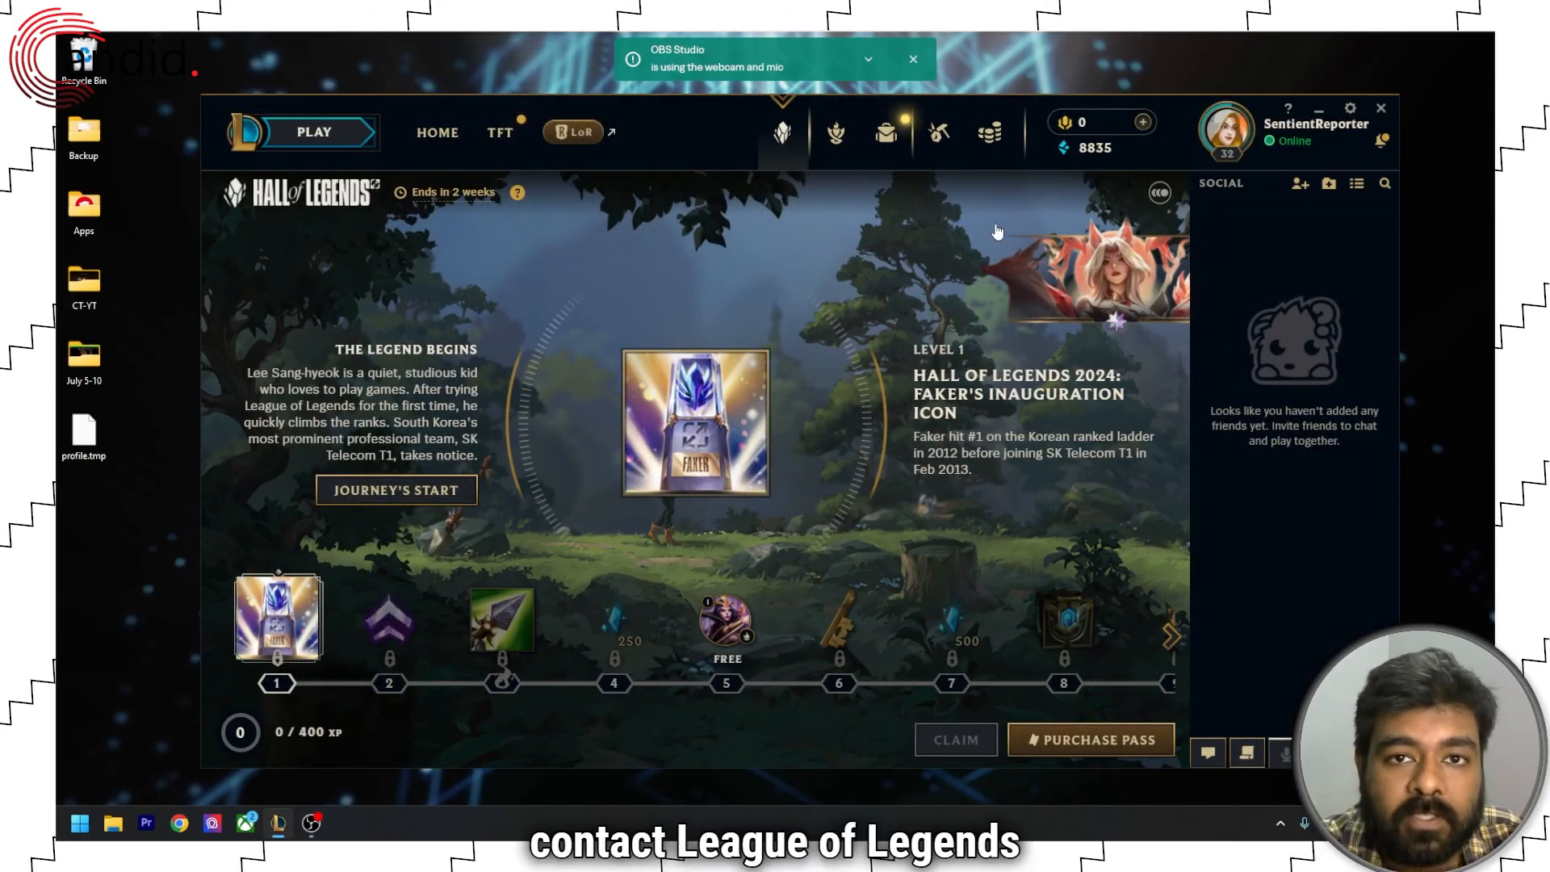